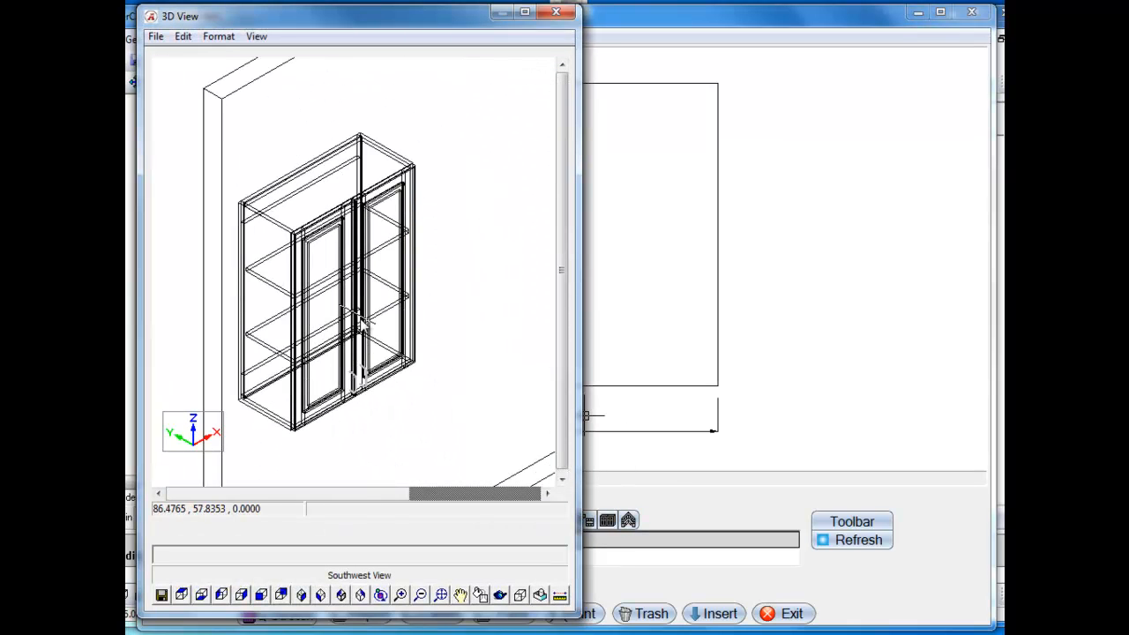
Close the 3D view of the 30 × 42 × 13 double-door upper cabinet.
left_click(557, 13)
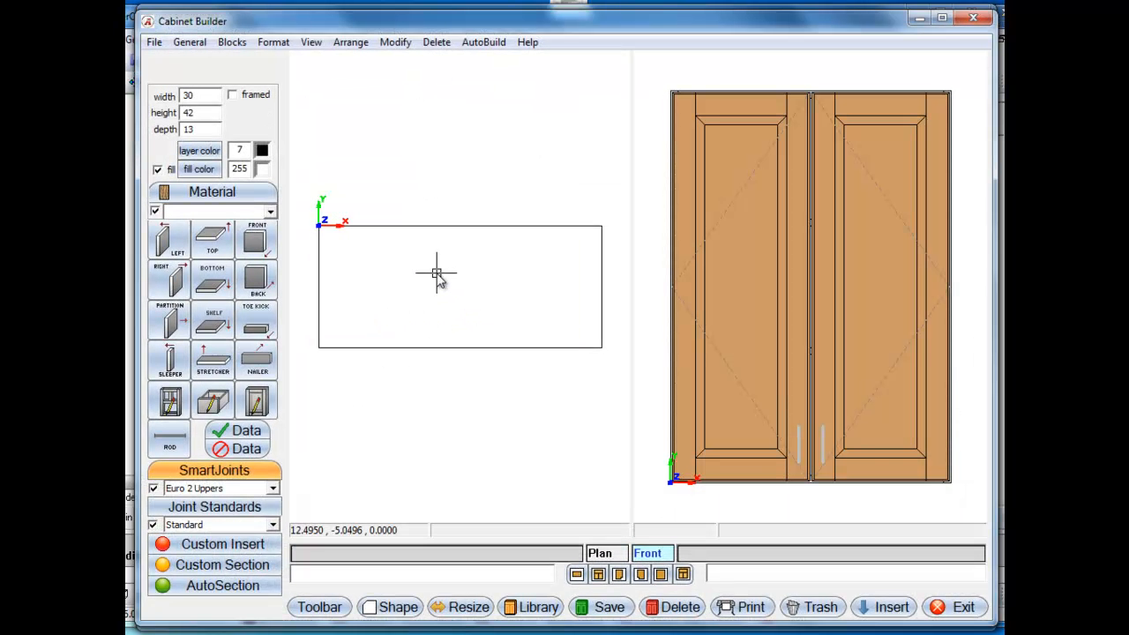
mouse_move(794, 306)
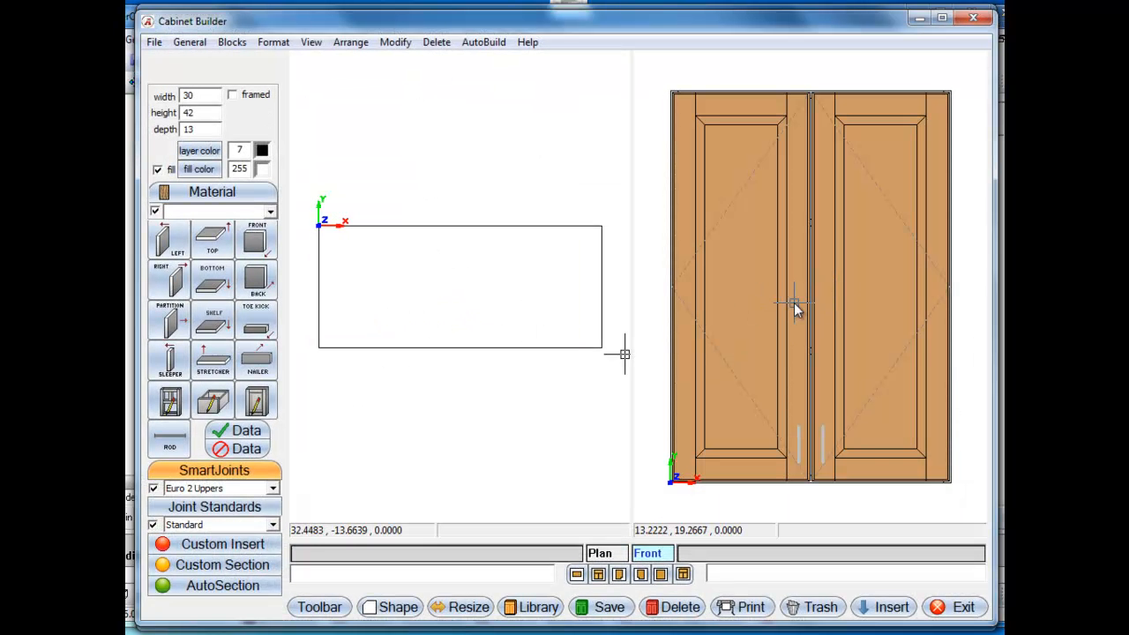
Delete the doors from the upper cabinet using the Delete menu.
left_click(436, 42)
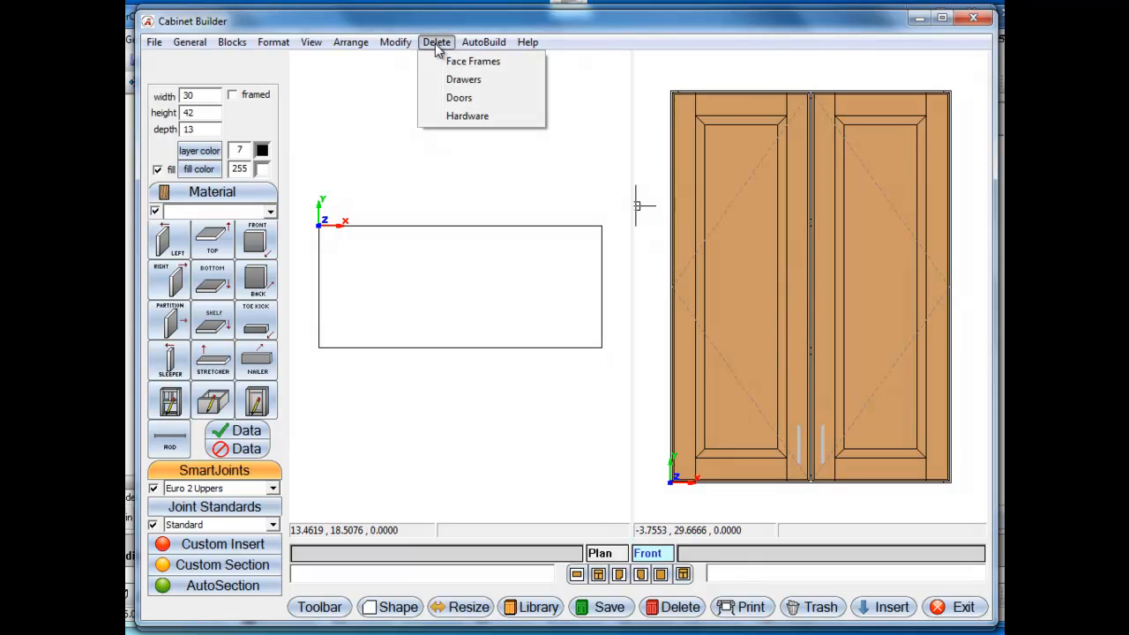
left_click(458, 97)
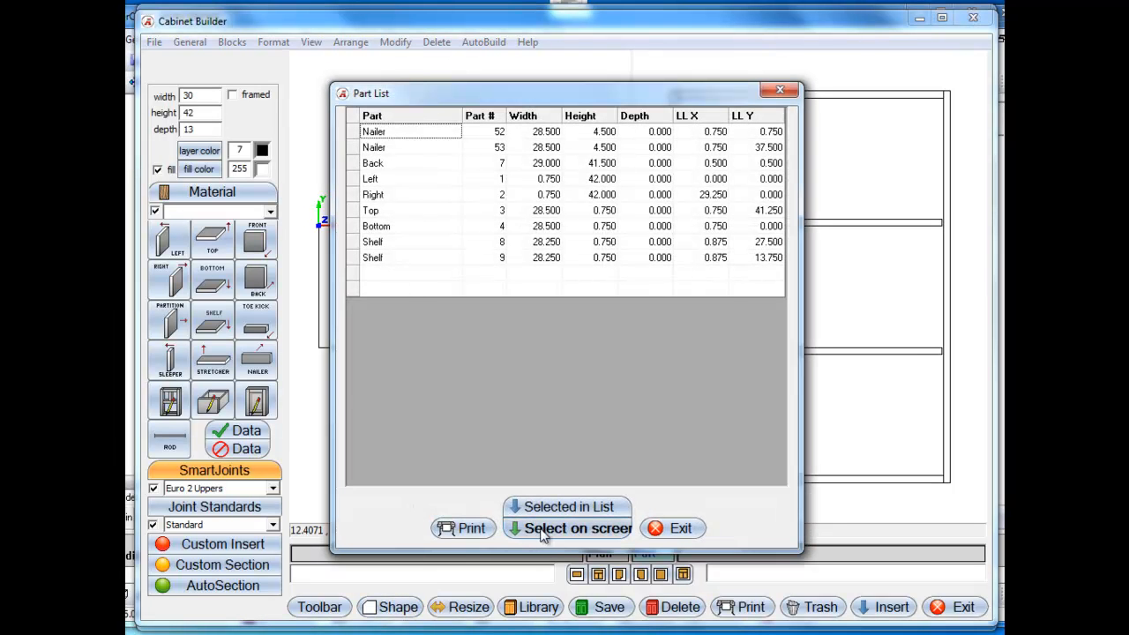
Cut an inward 90-degree side notch into a shelf's back edge and reinsert the shelf.
left_click(575, 528)
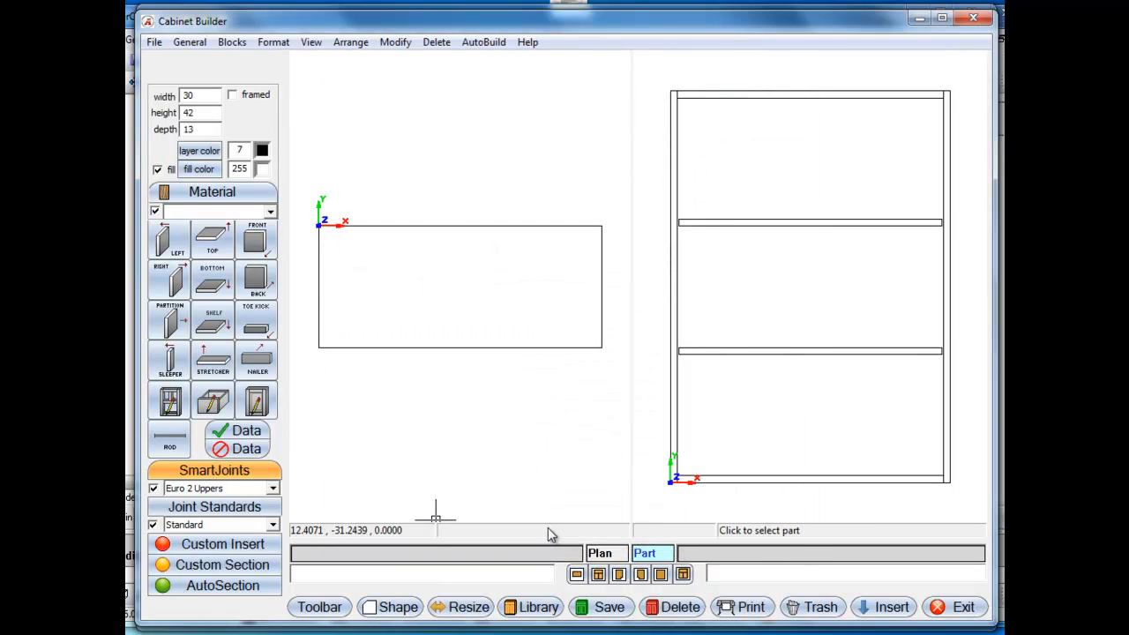
left_click(394, 606)
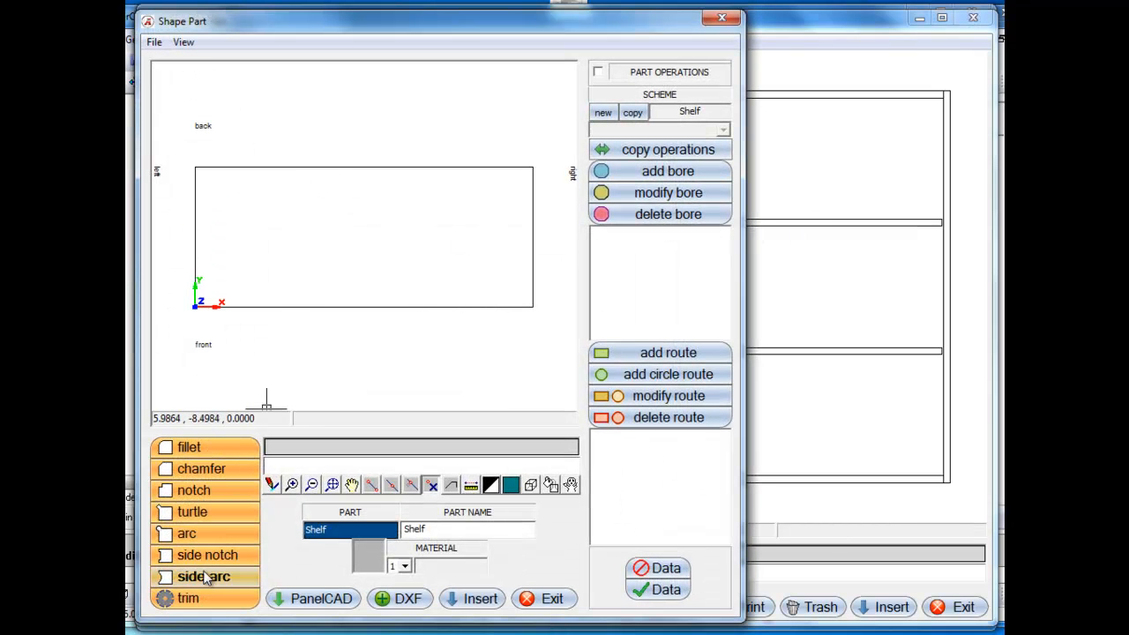
left_click(201, 577)
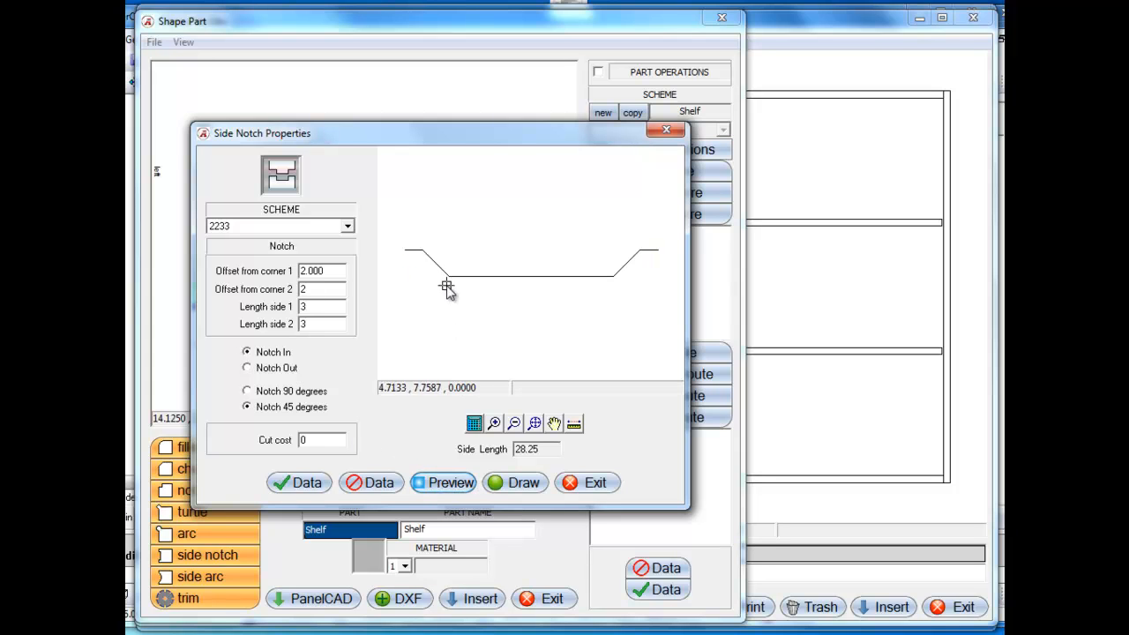
mouse_move(378, 295)
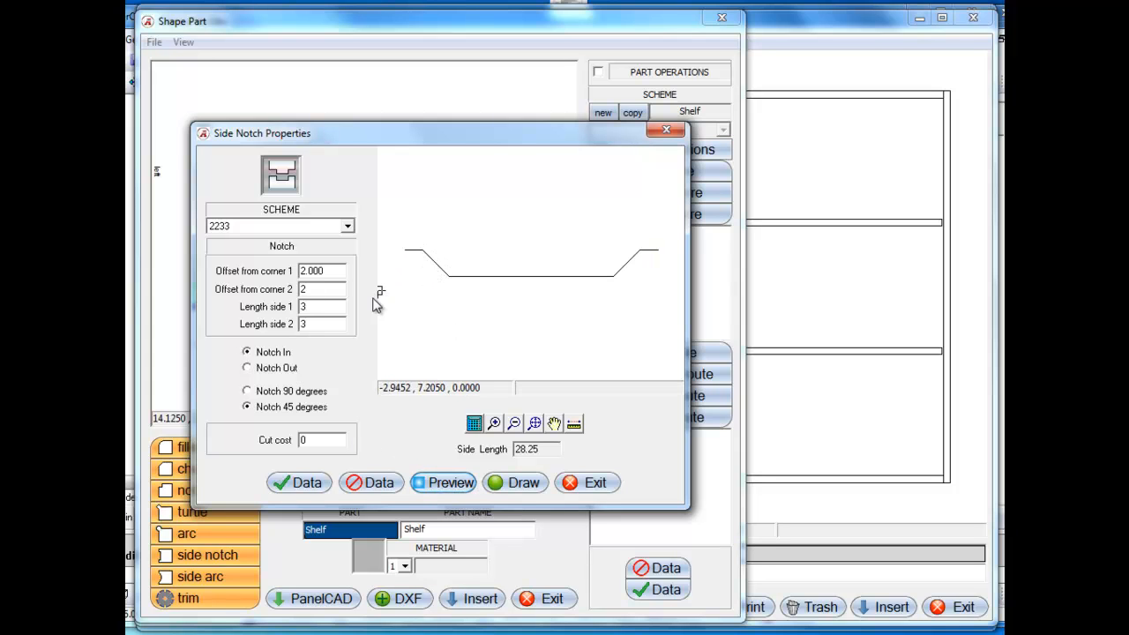
left_click(247, 367)
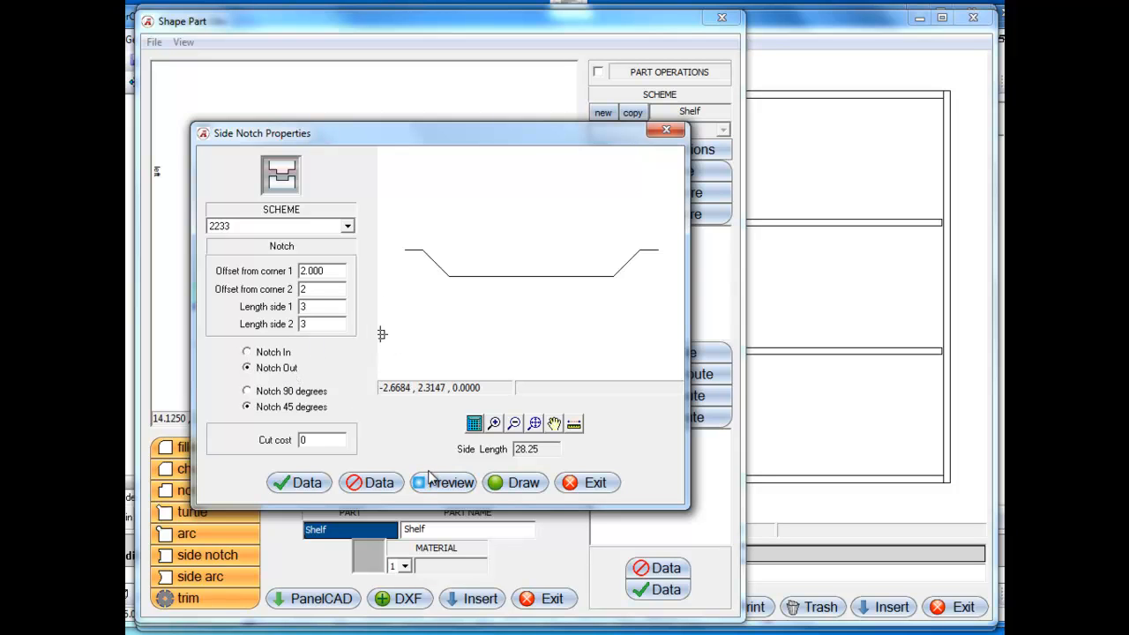
left_click(443, 482)
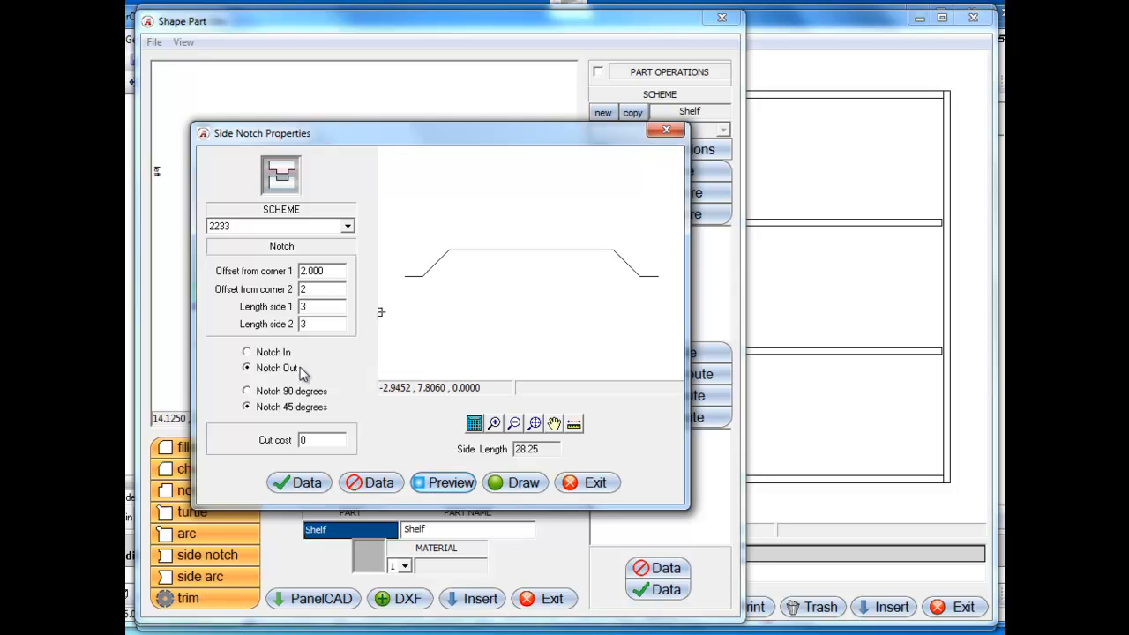
left_click(246, 352)
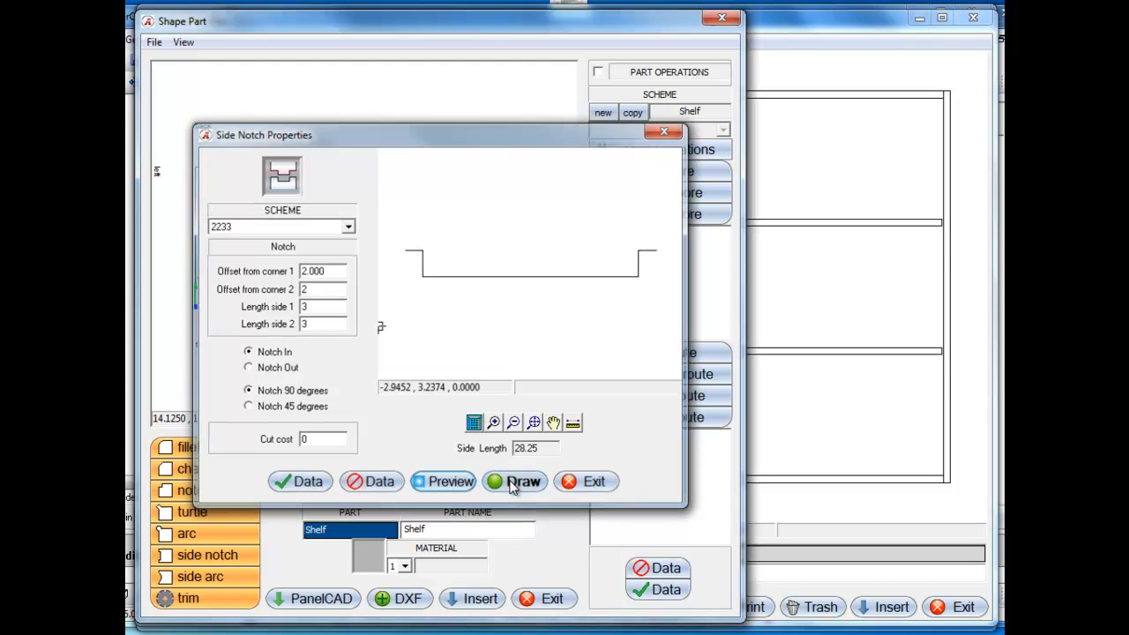
left_click(514, 481)
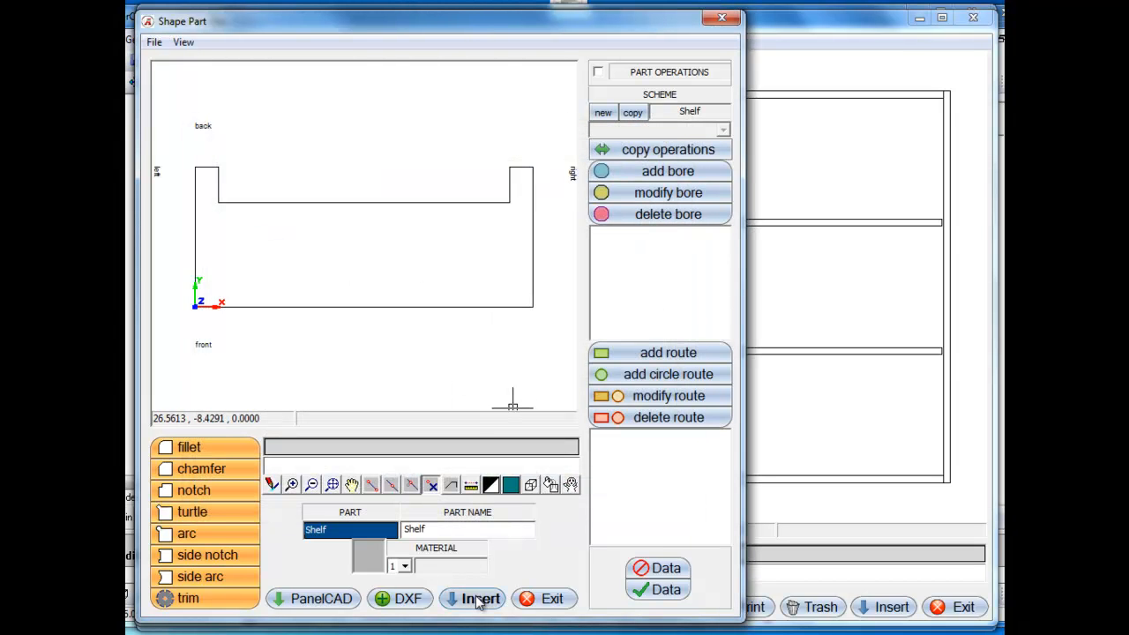
left_click(477, 598)
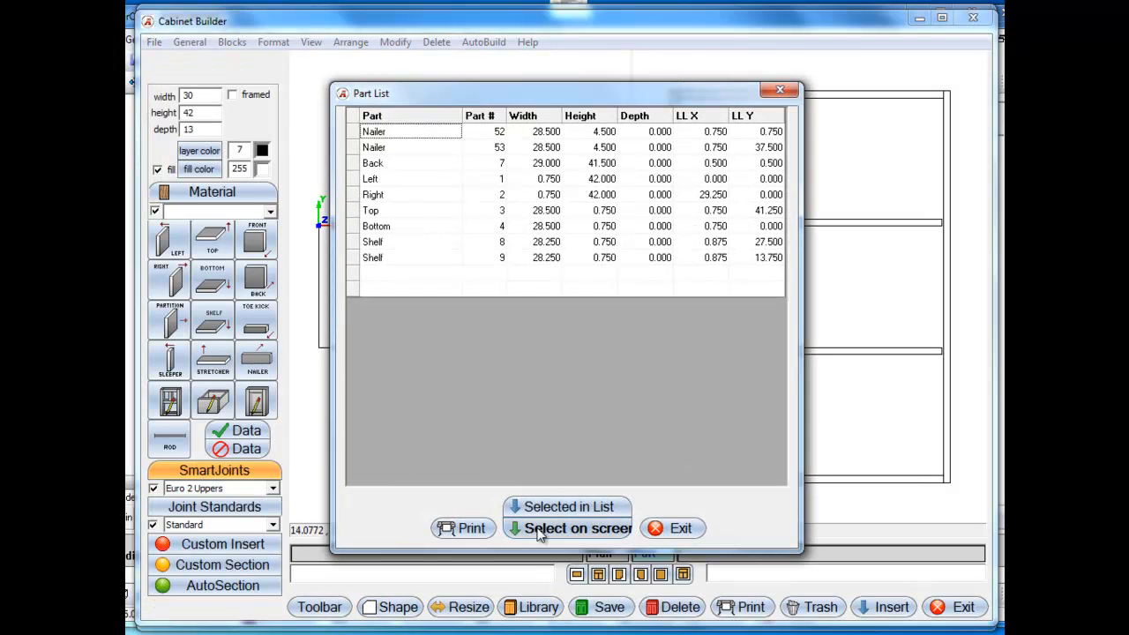
Select the second shelf and preview a square side notch on its back edge.
left_click(564, 528)
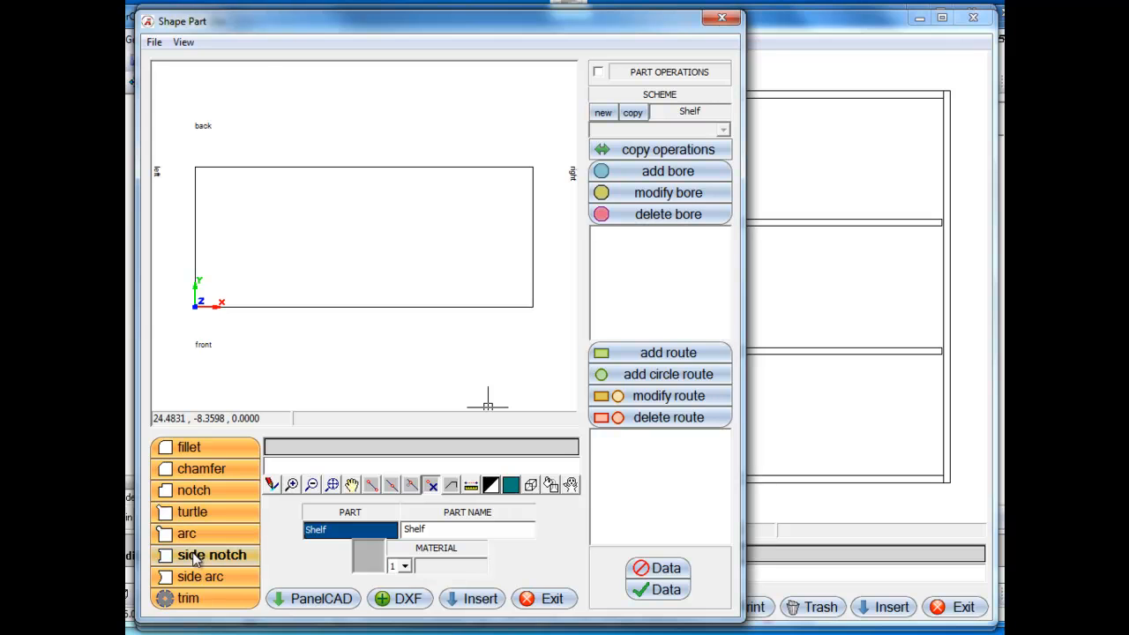
left_click(208, 555)
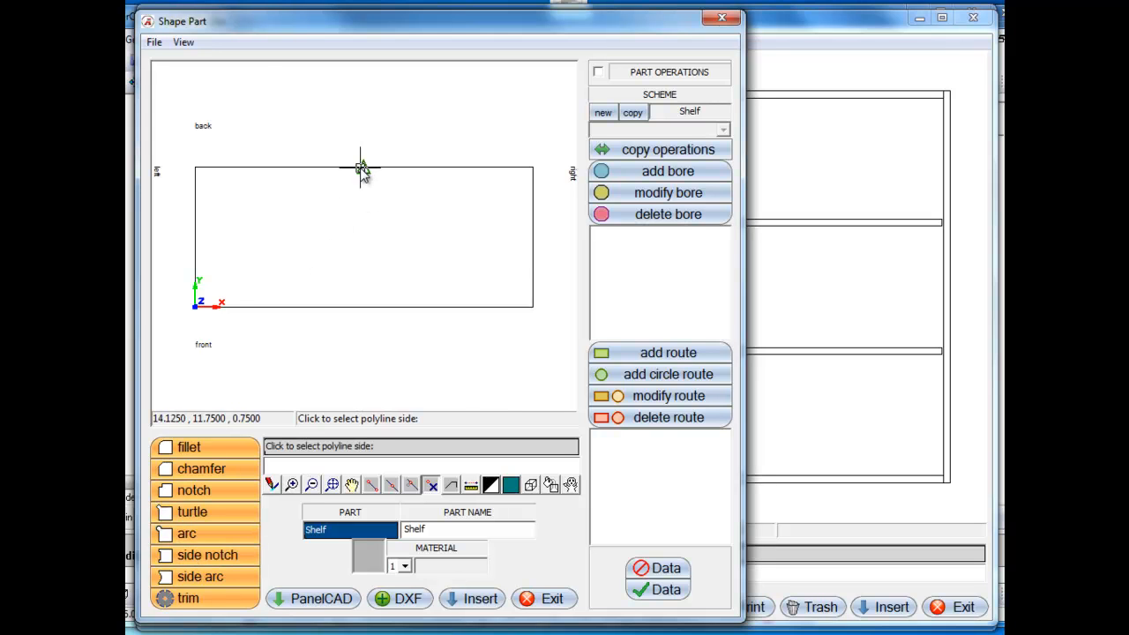
left_click(201, 556)
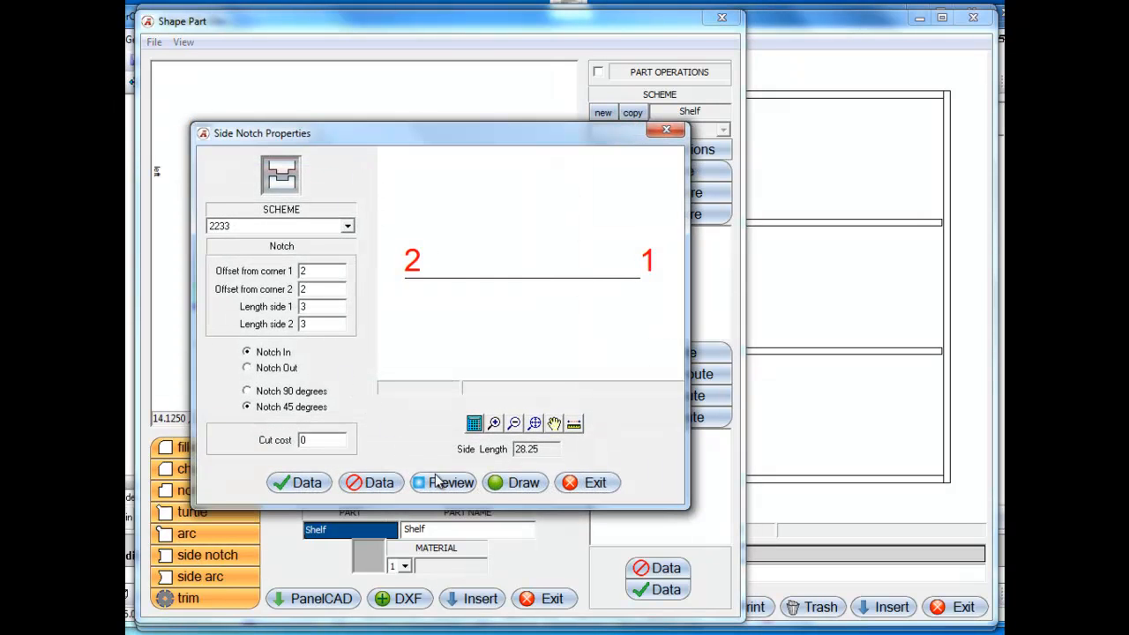
left_click(248, 391)
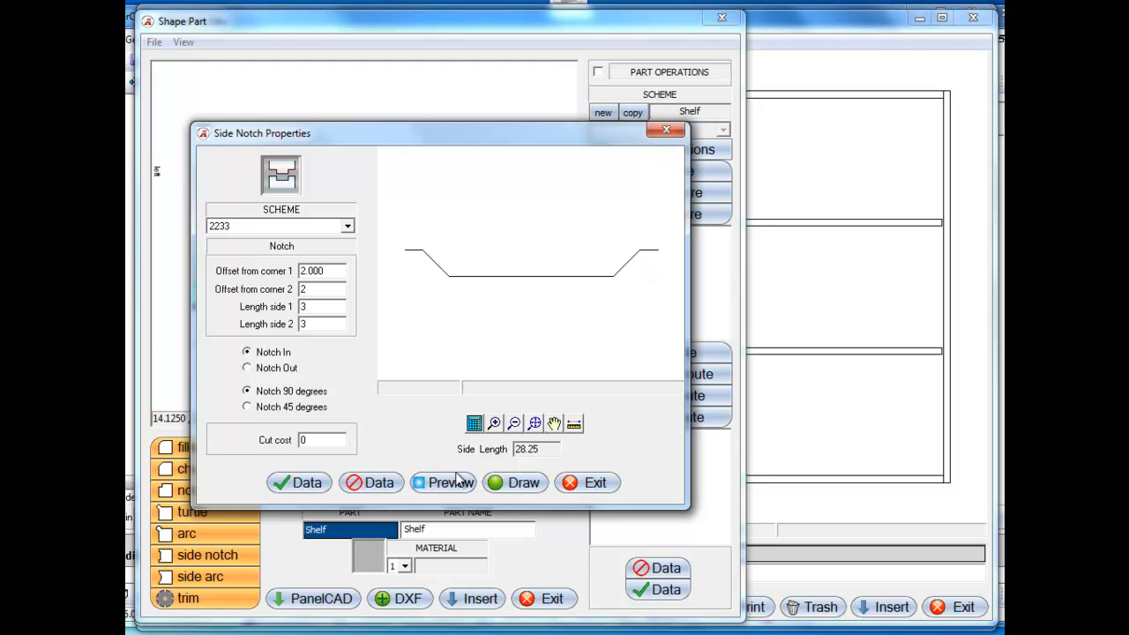
left_click(588, 483)
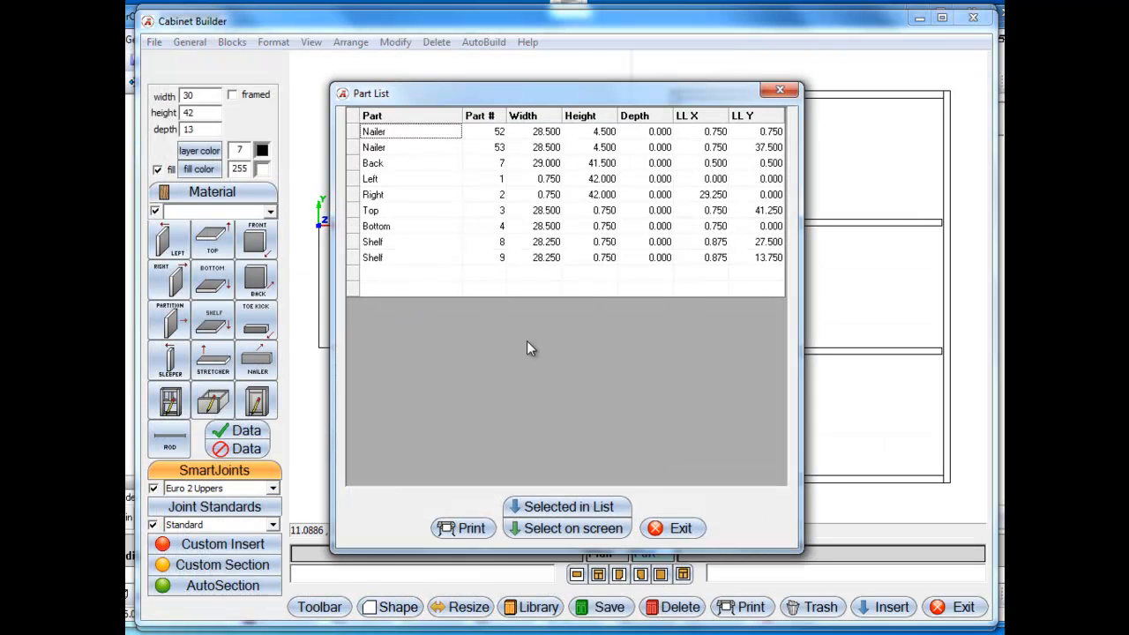
mouse_move(555, 528)
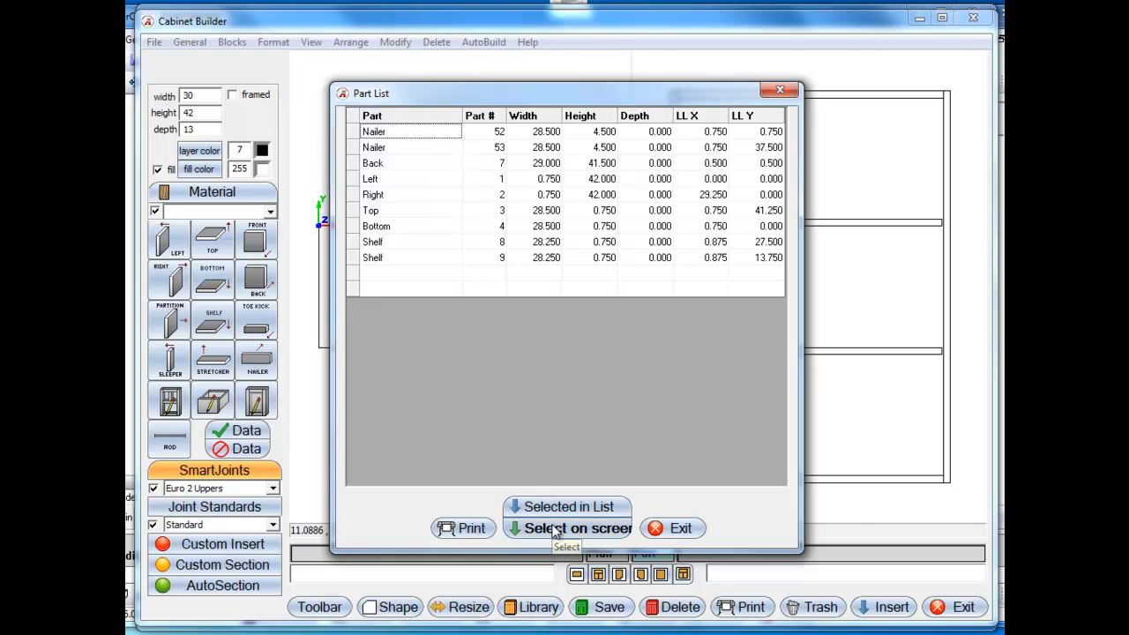
Notch the Bottom part's back edge with the square notch and reinsert it.
left_click(576, 528)
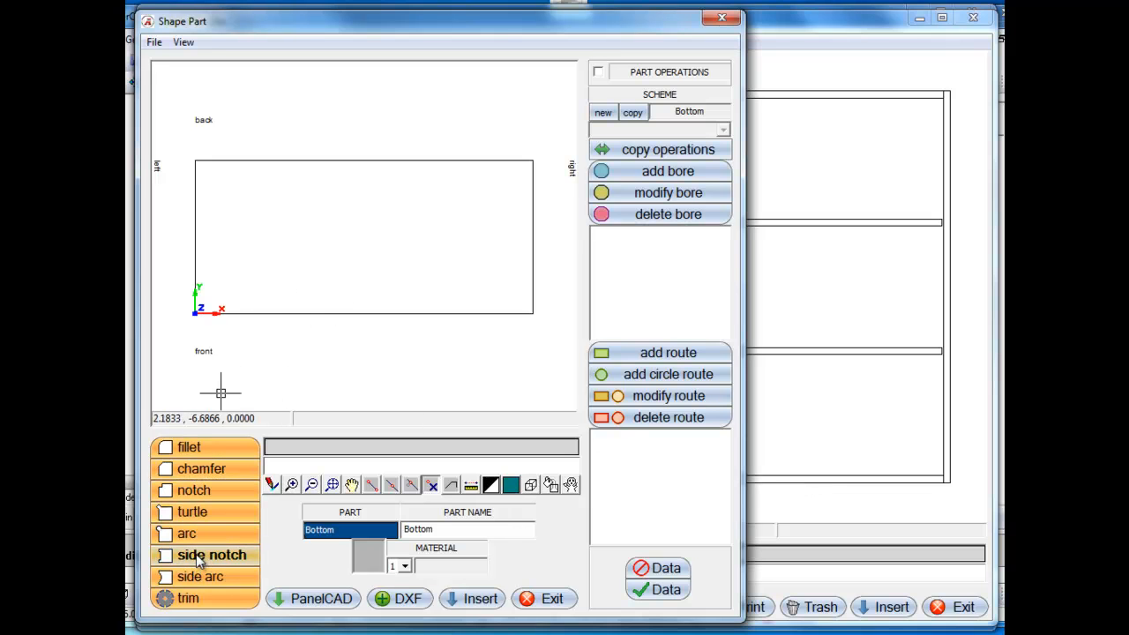
left_click(208, 555)
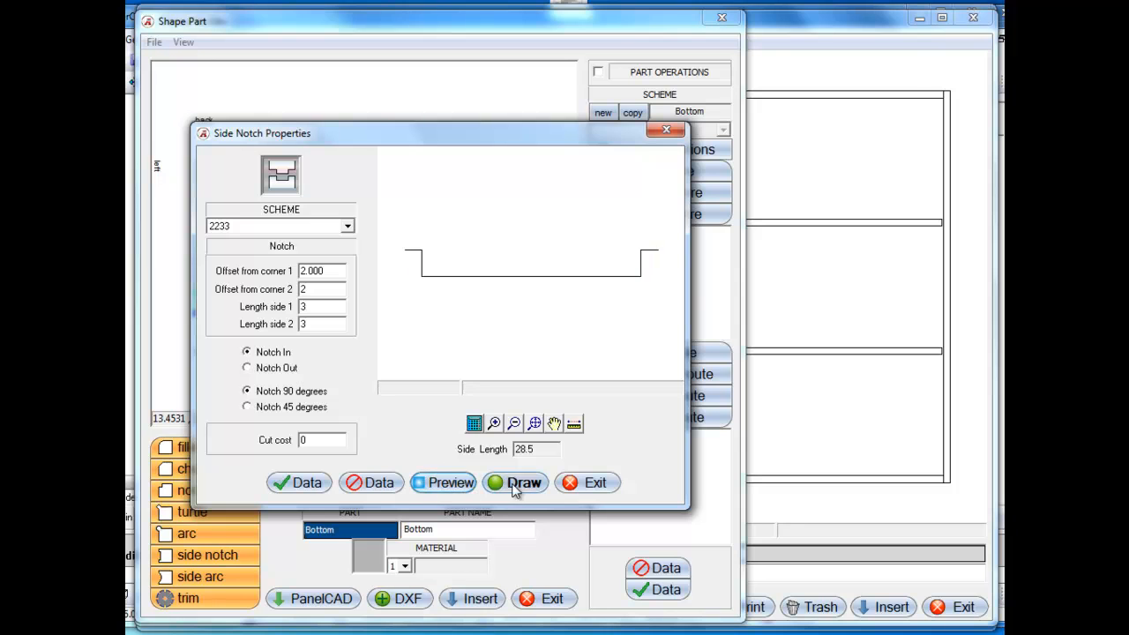
left_click(514, 482)
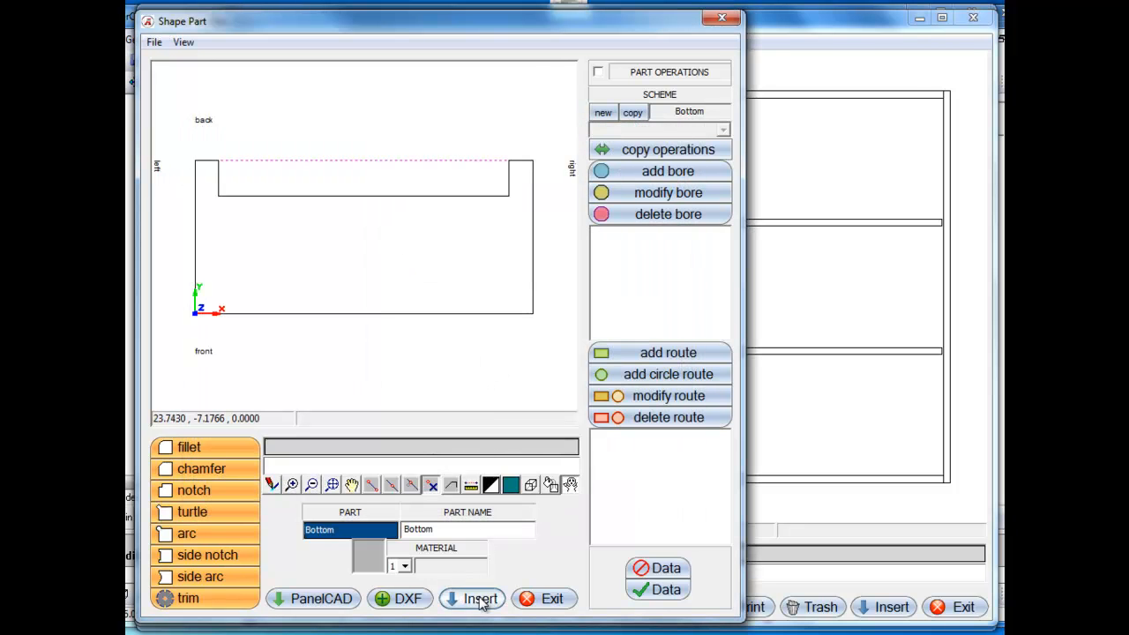
left_click(480, 598)
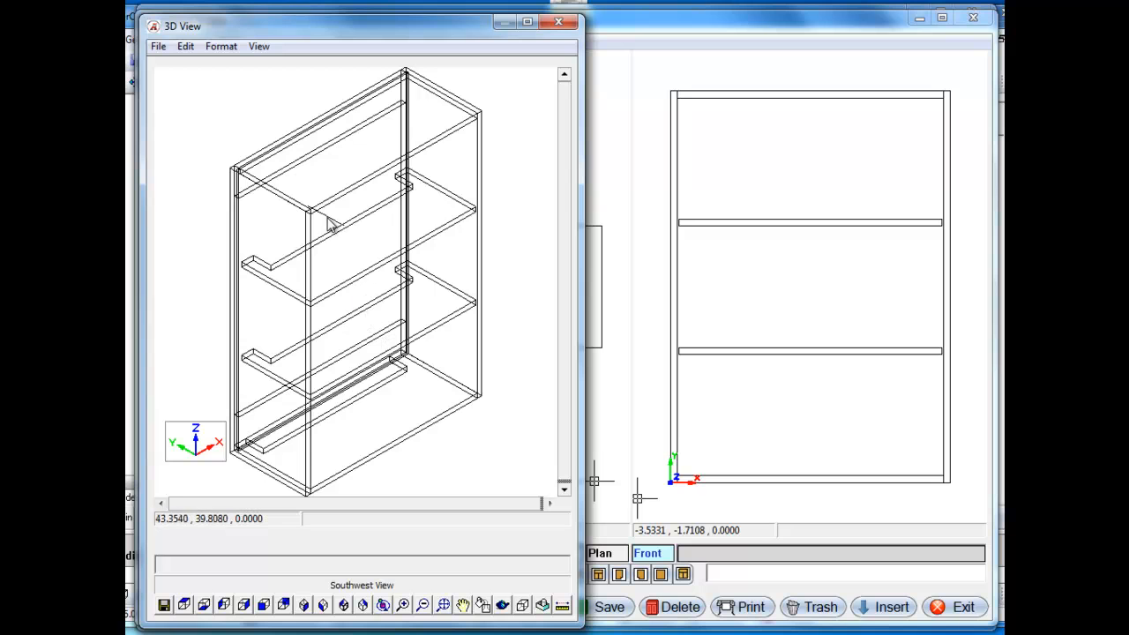
mouse_move(392, 211)
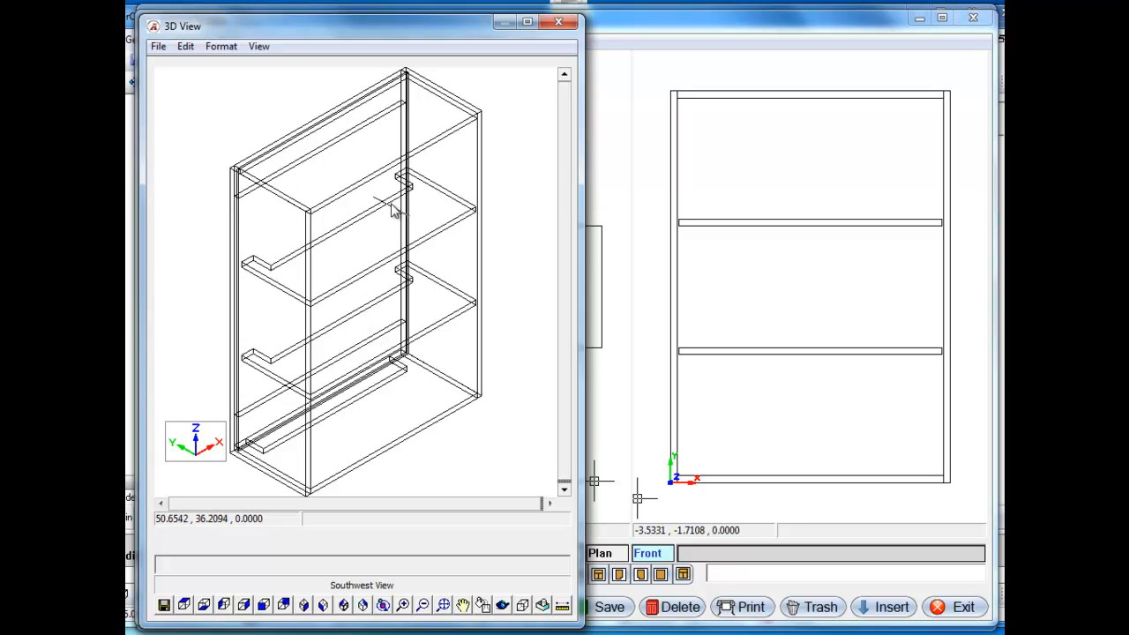
mouse_move(487, 225)
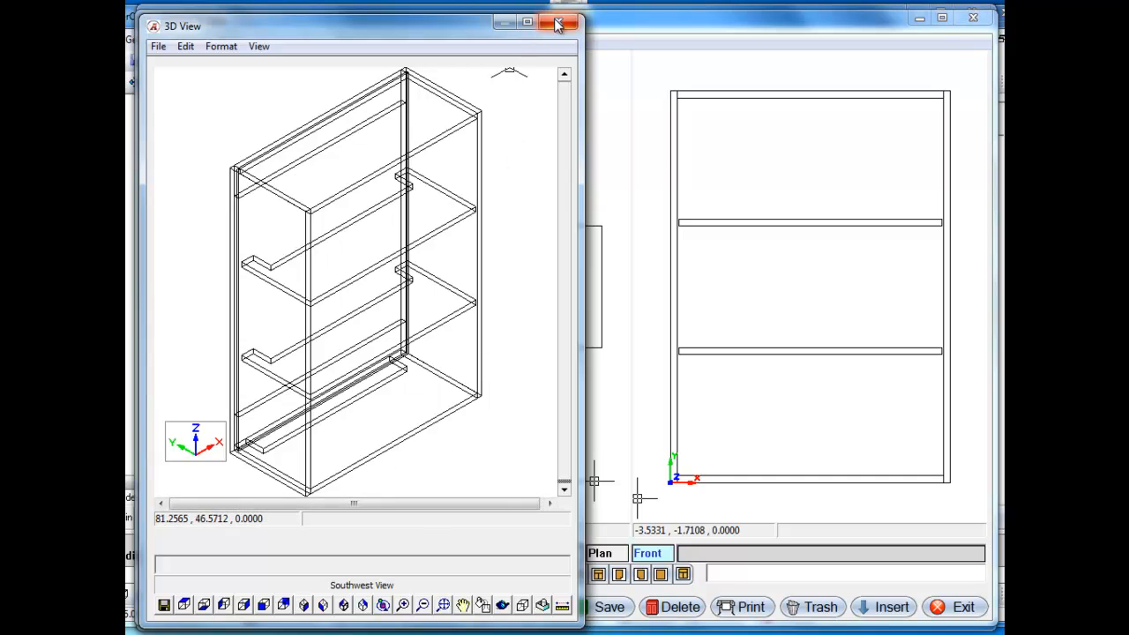
left_click(554, 24)
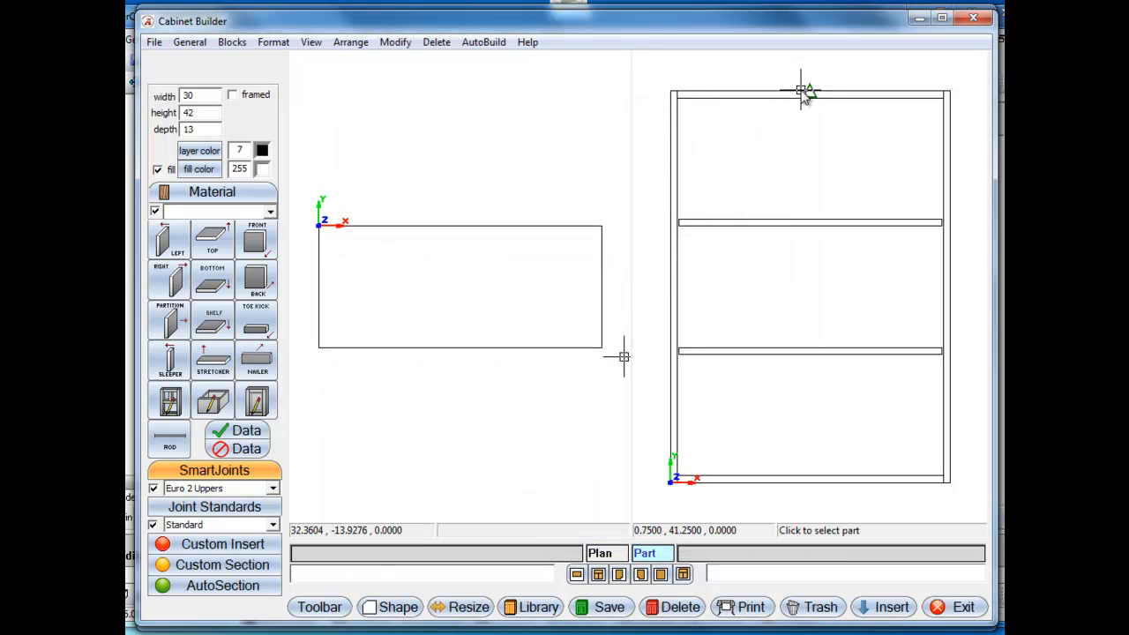
Draw an inward 90-degree side notch on the top panel with offsets 2 and lengths 3.
left_click(390, 606)
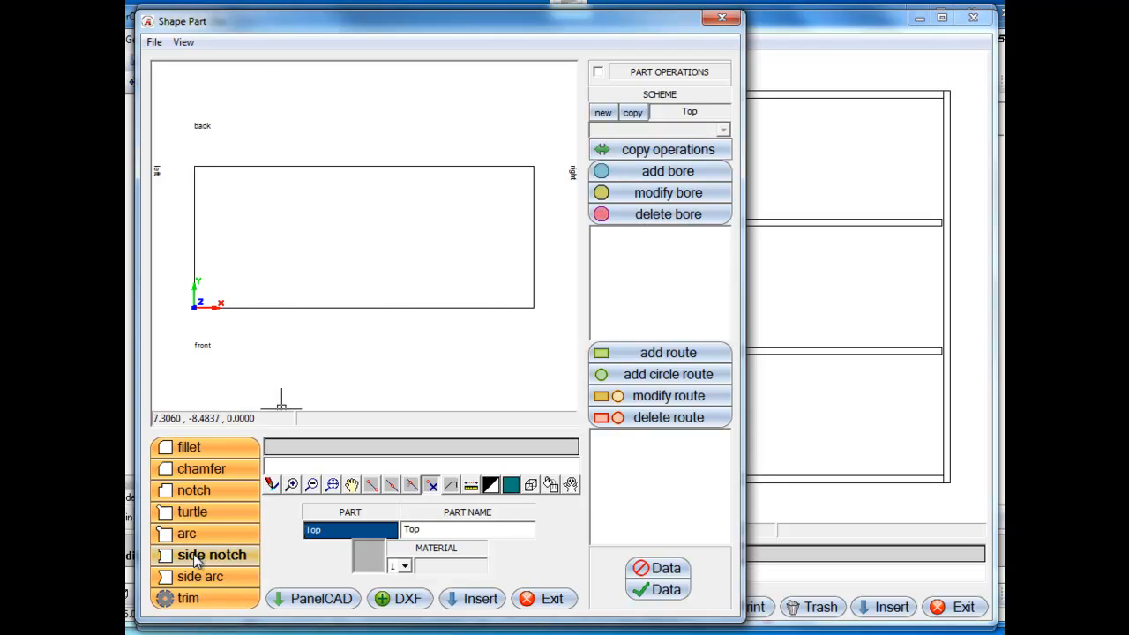
left_click(206, 556)
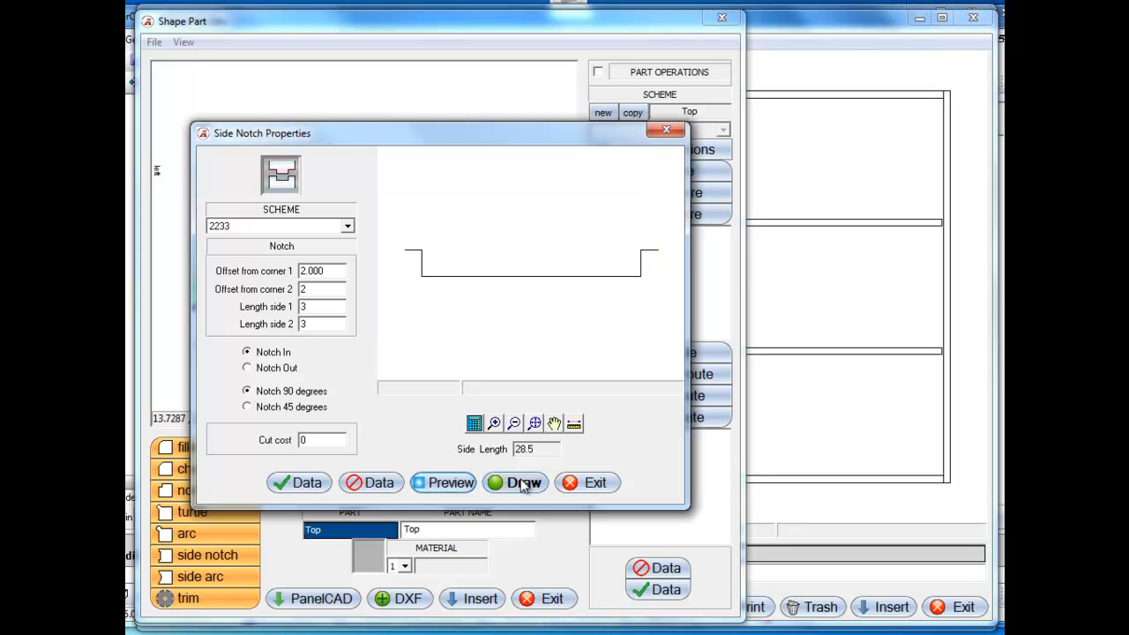
left_click(586, 482)
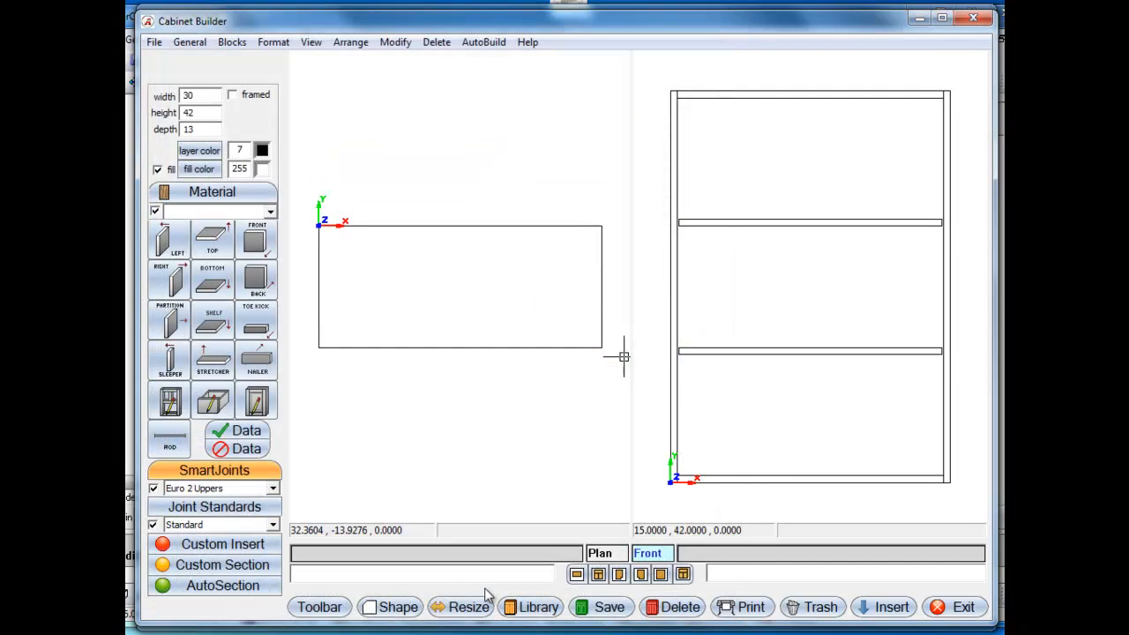
mouse_move(400, 236)
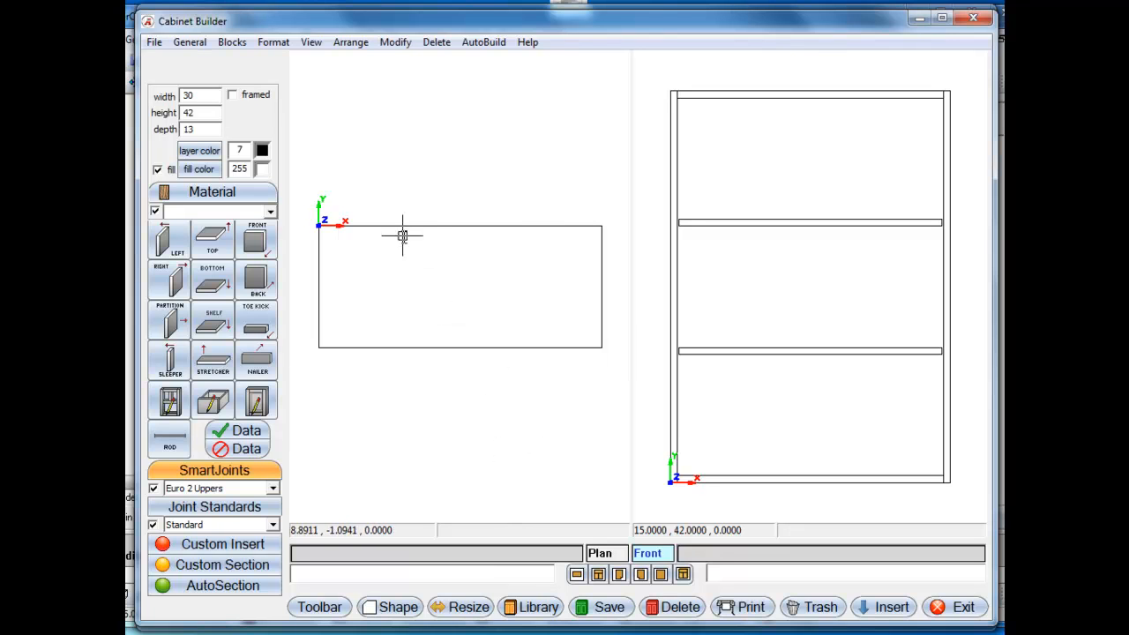
mouse_move(526, 212)
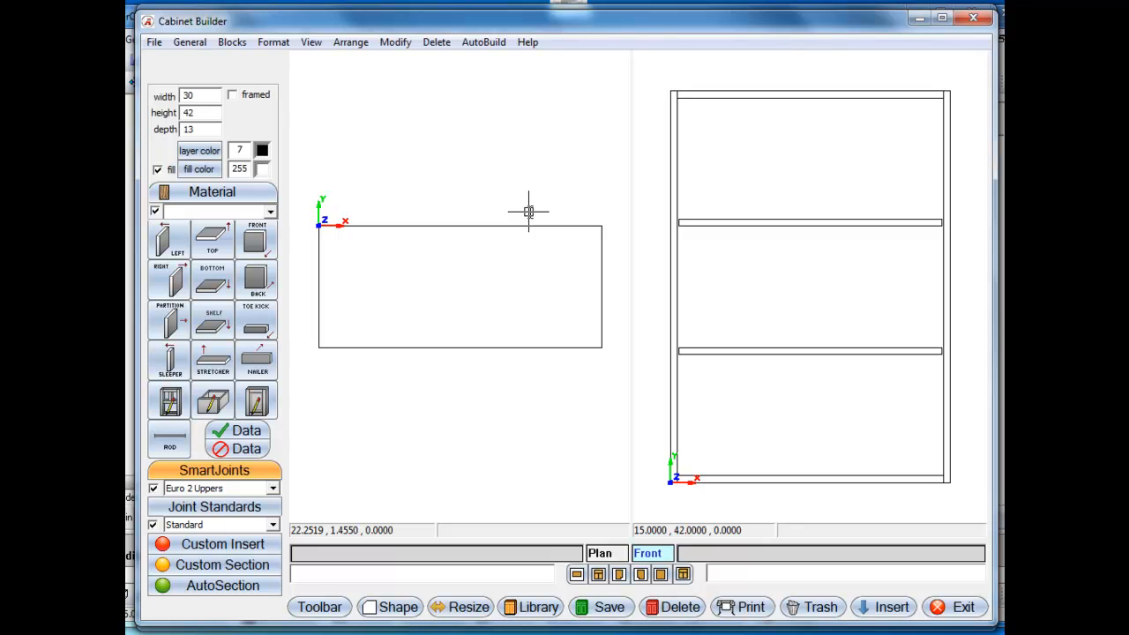
mouse_move(337, 515)
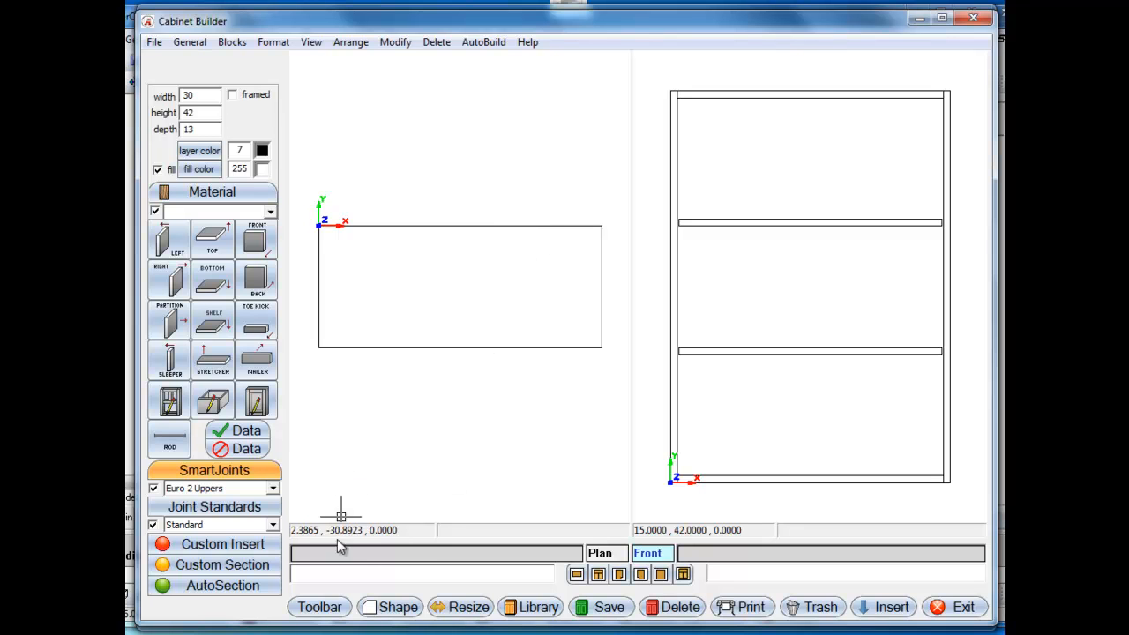
Cut a square inward side notch in the top panel with 2.750 offsets and 3.000 sides.
left_click(318, 607)
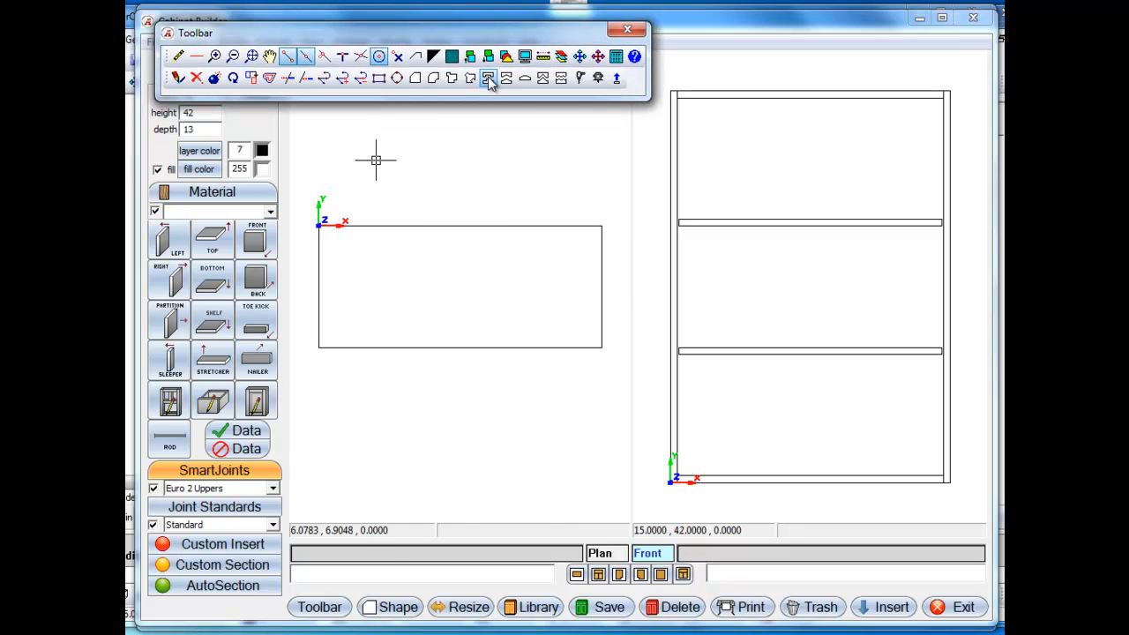
left_click(485, 80)
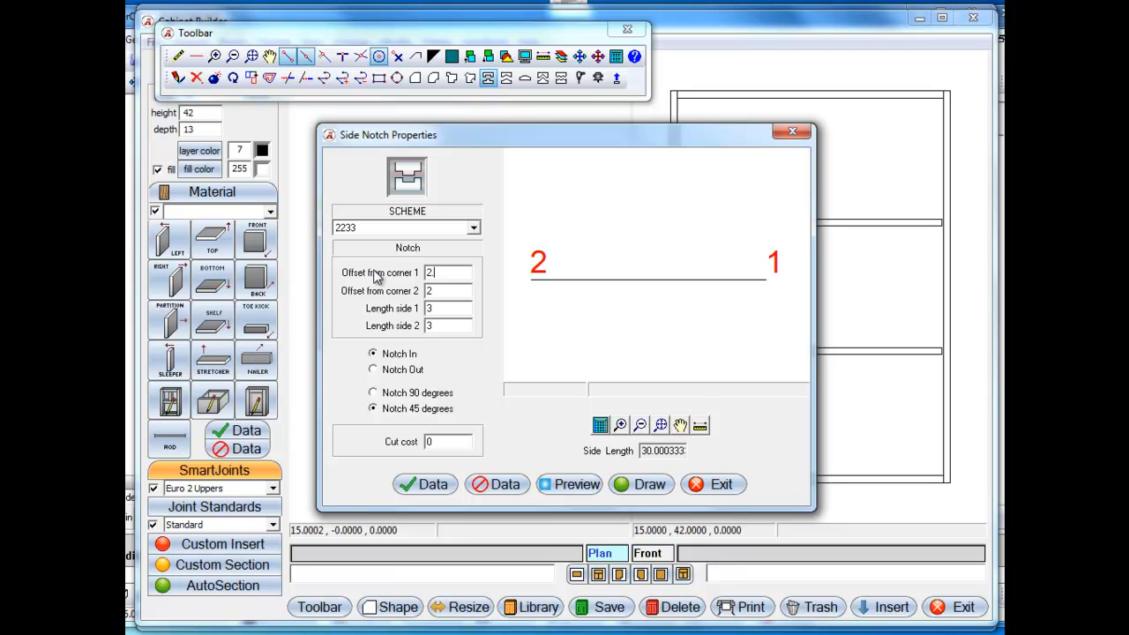
type("2.74")
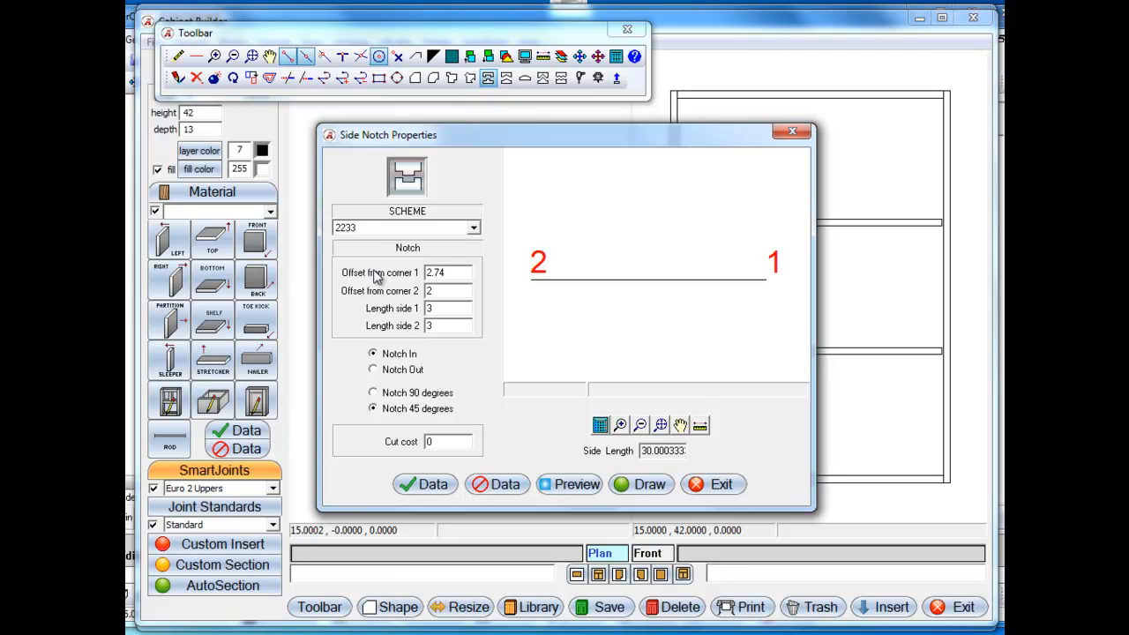
left_click(448, 271)
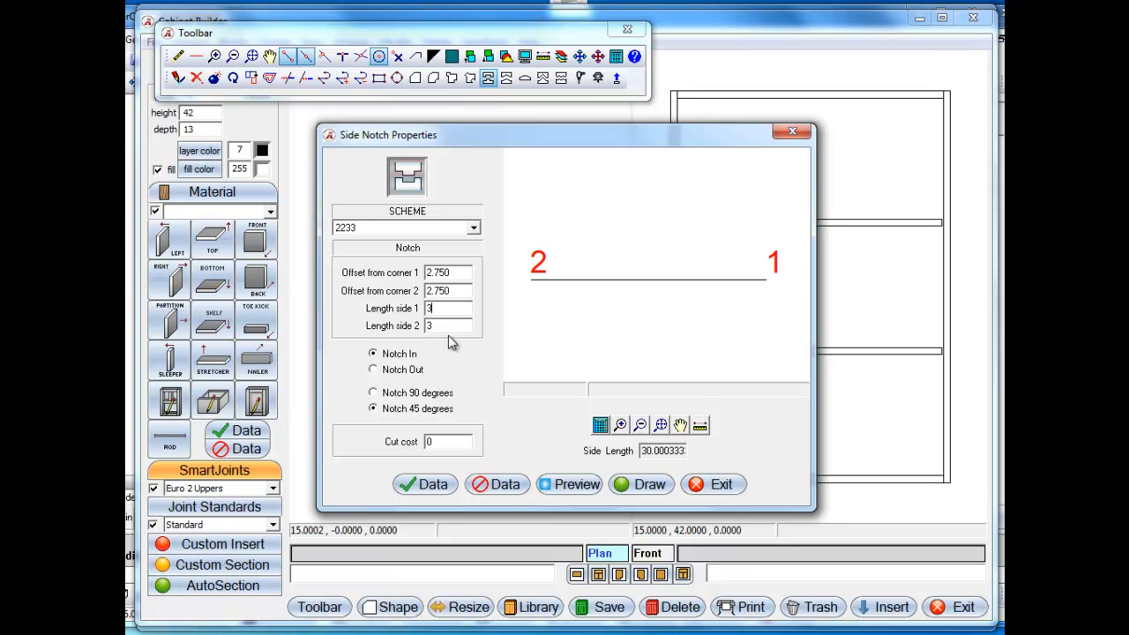
left_click(568, 484)
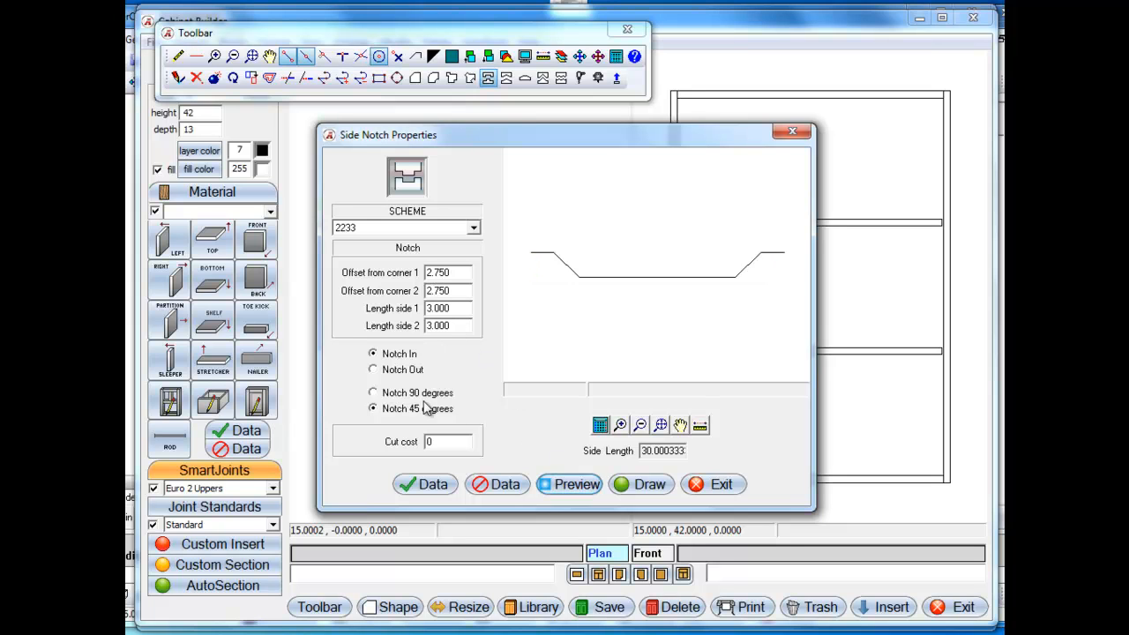
left_click(373, 393)
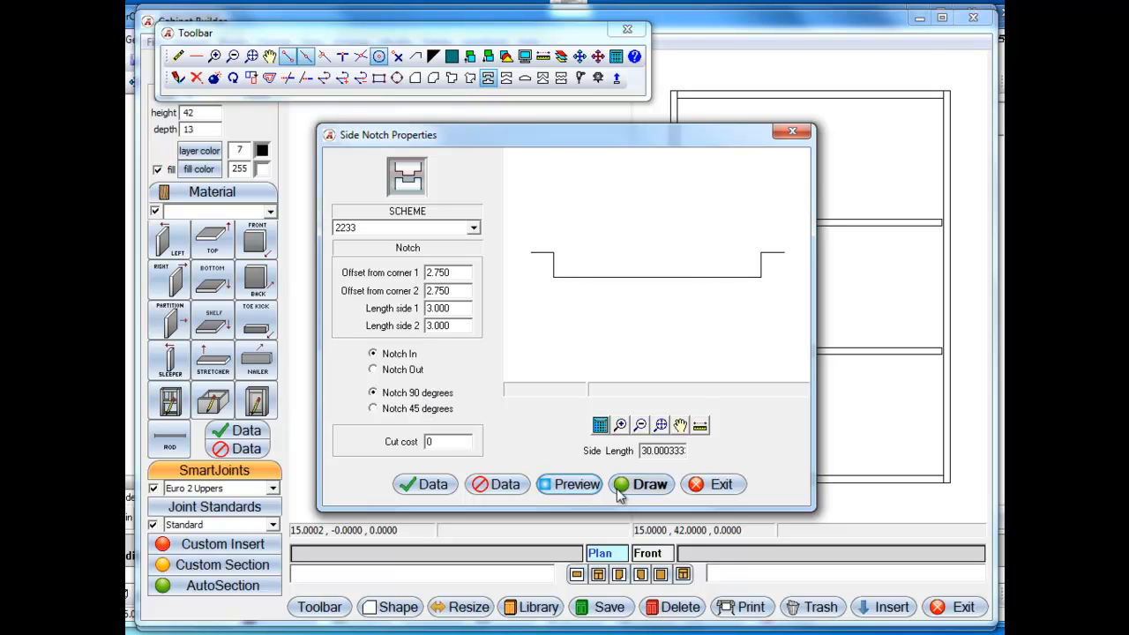
left_click(645, 484)
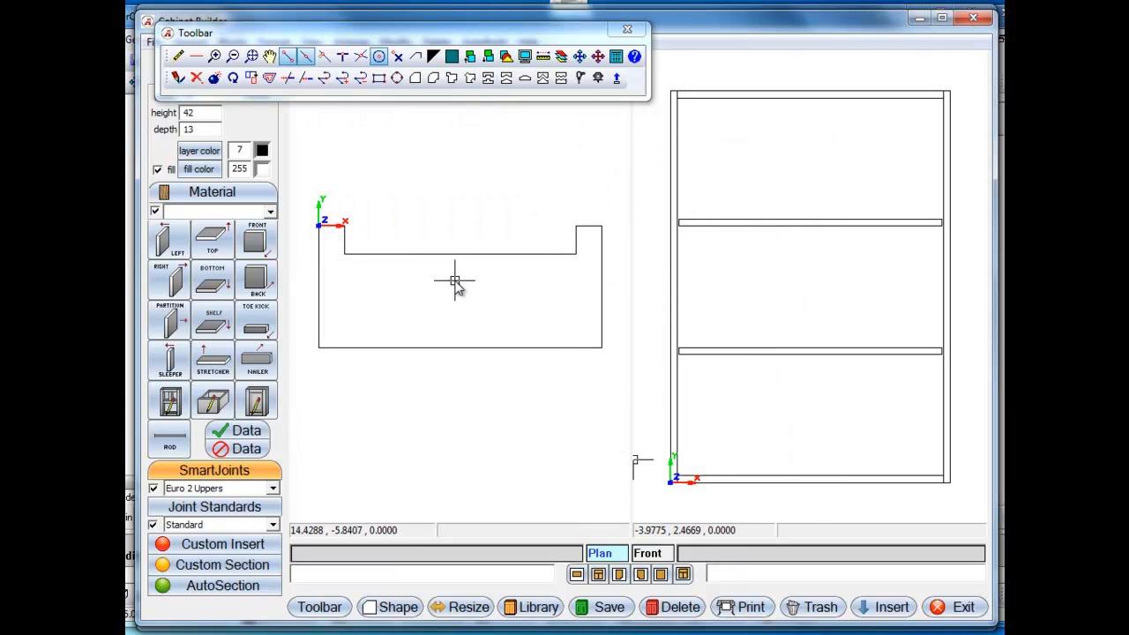
mouse_move(781, 278)
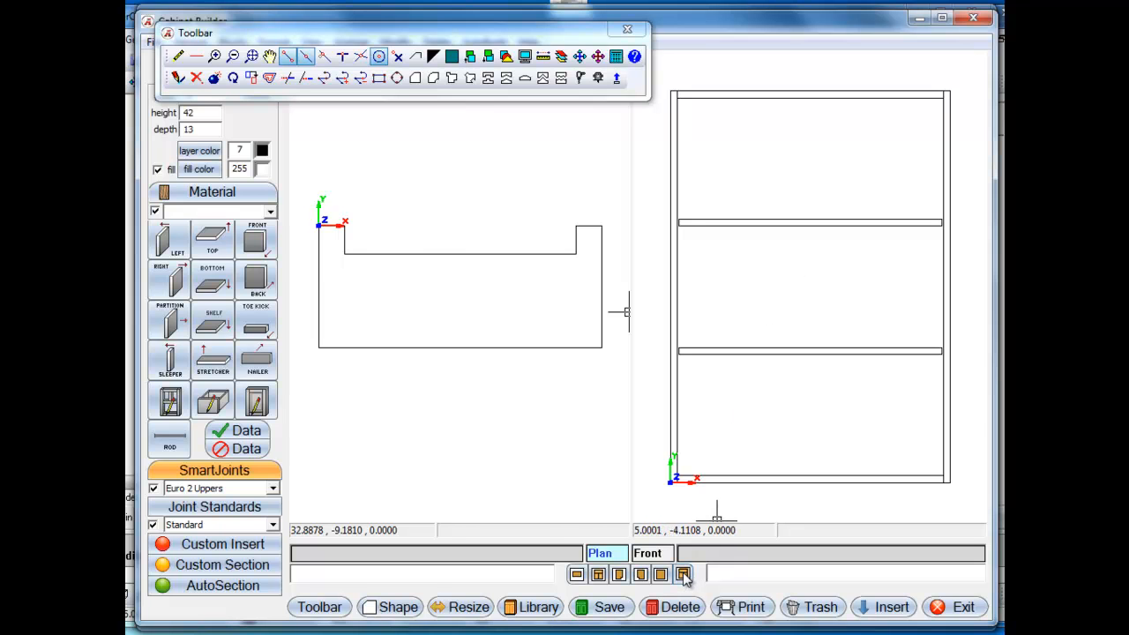
Orbit the notched cabinet in the 3D view to inspect it from several angles.
left_click(683, 574)
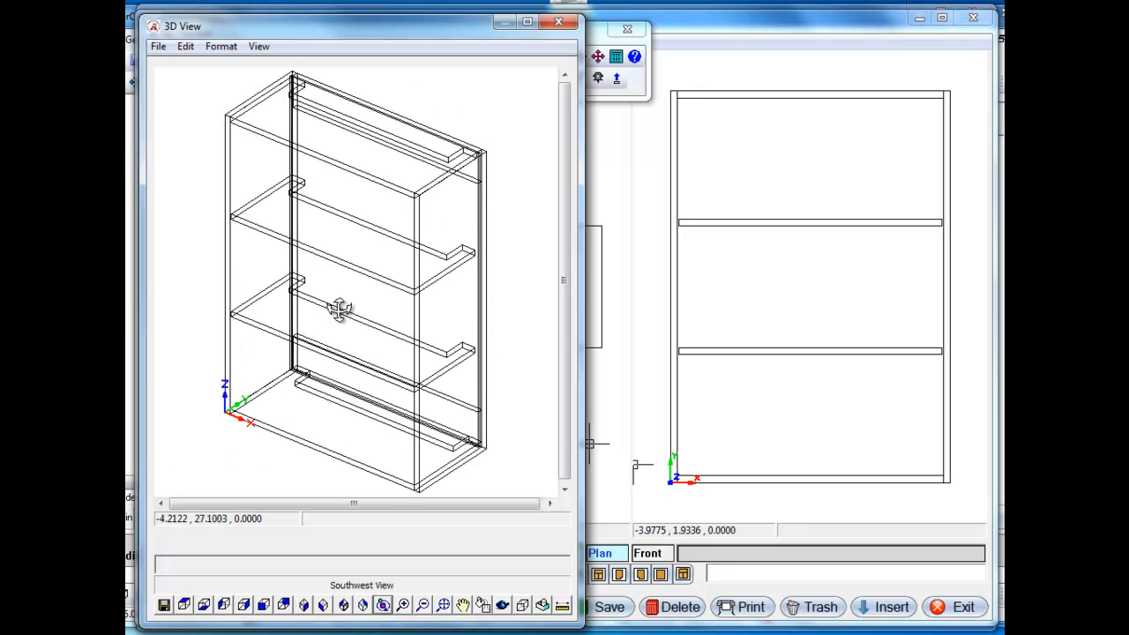
left_click_drag(340, 308, 371, 282)
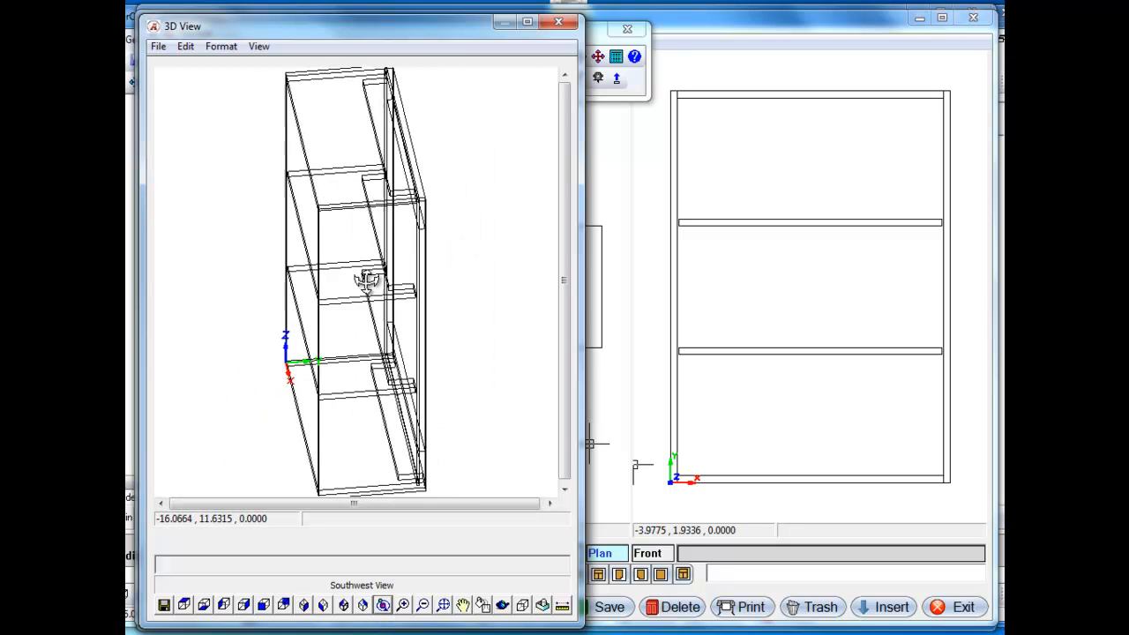
left_click_drag(371, 282, 393, 252)
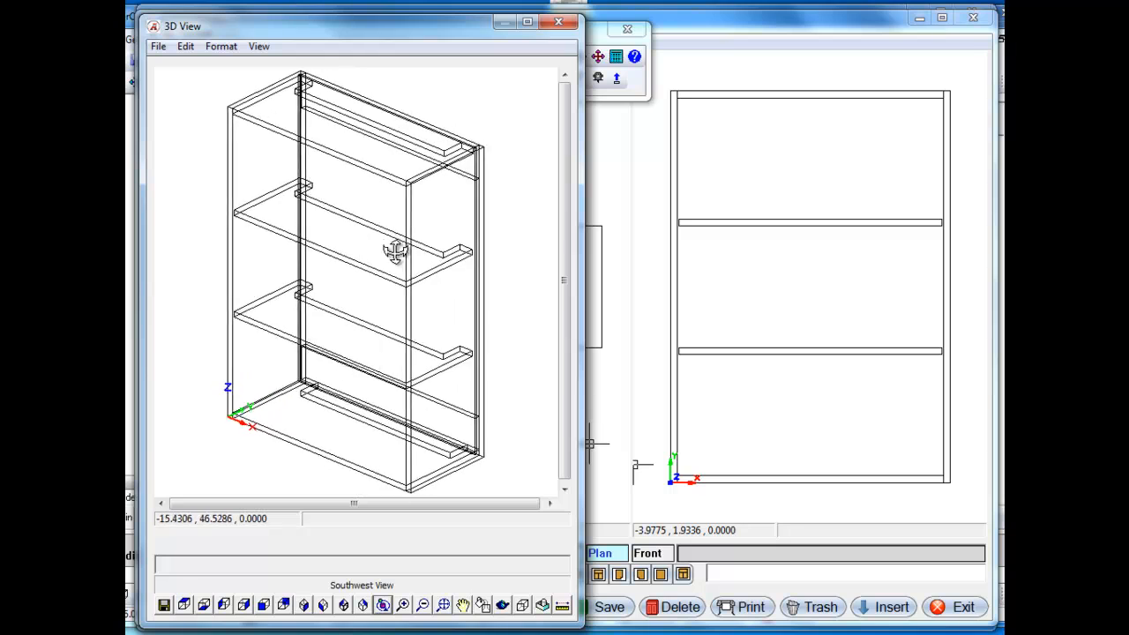
left_click_drag(396, 251, 381, 303)
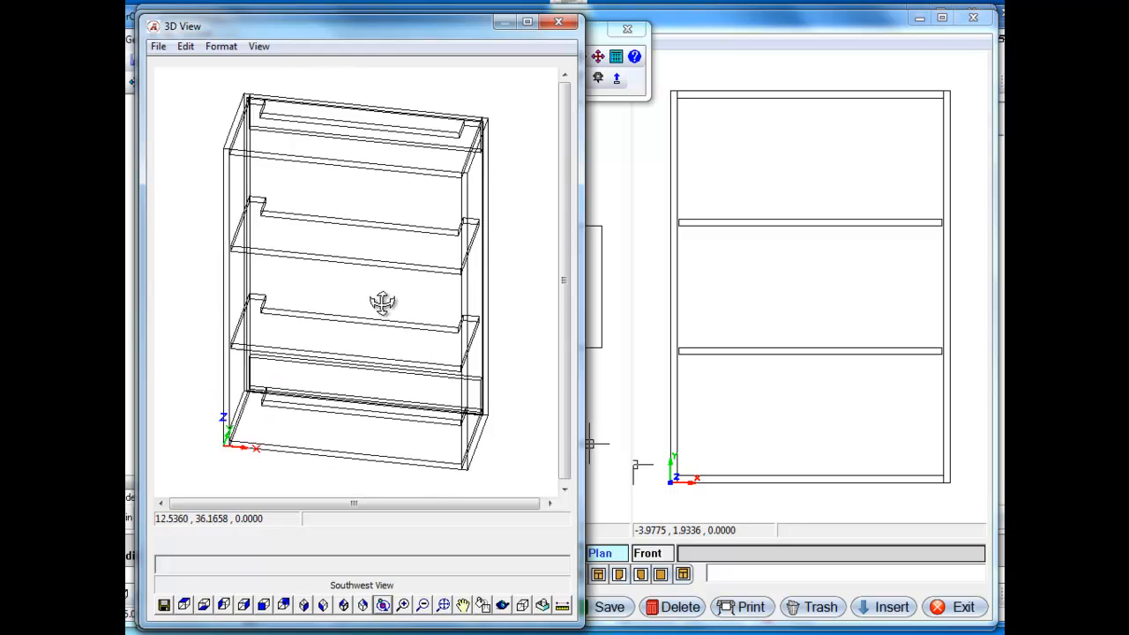
left_click_drag(382, 302, 338, 290)
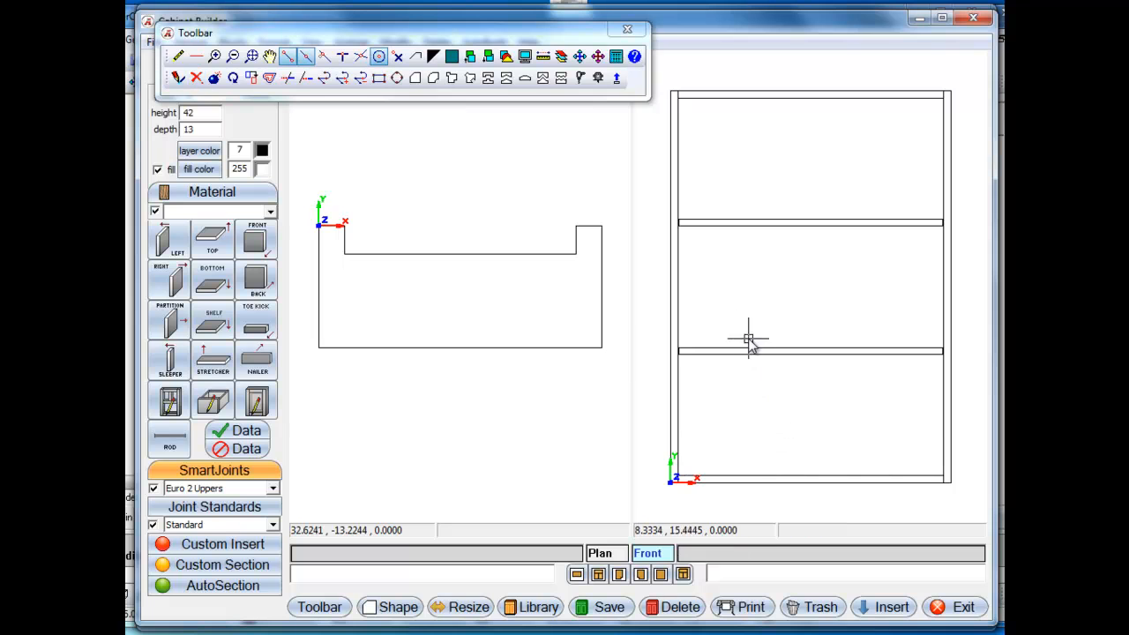
mouse_move(710, 403)
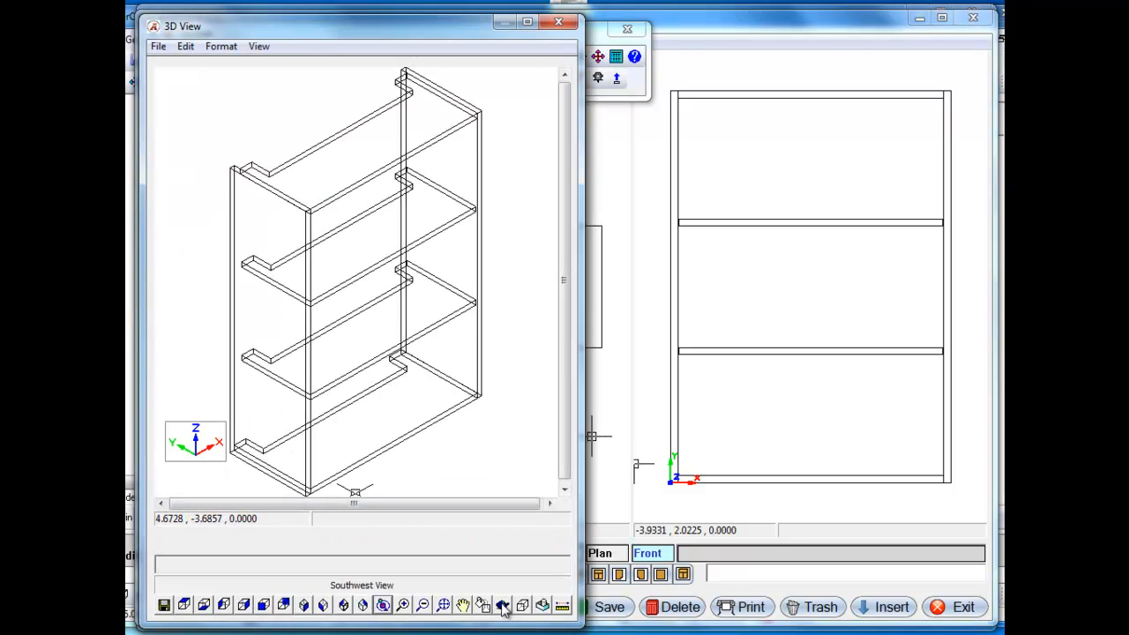
Render the cabinet photorealistically with the Oak Exterior material.
left_click(501, 605)
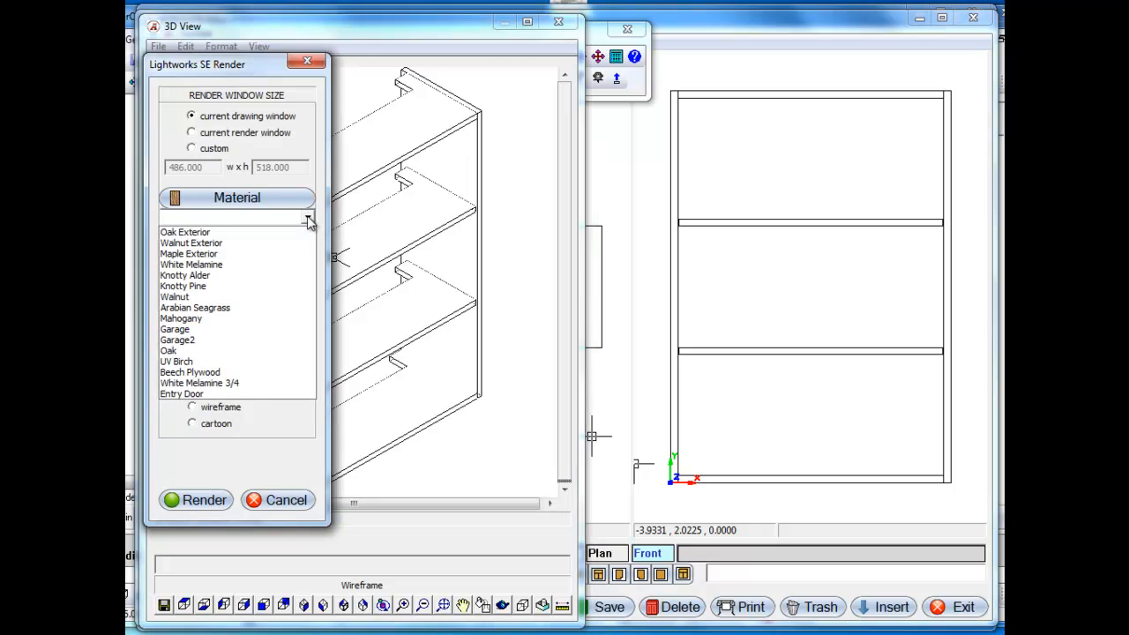
left_click(184, 231)
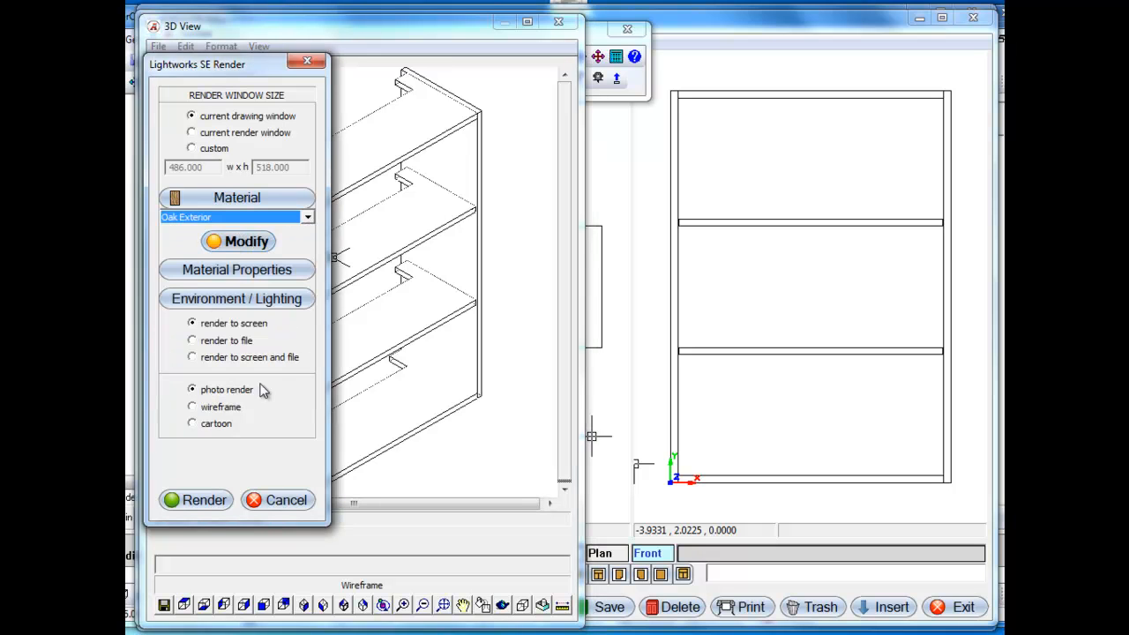
left_click(195, 500)
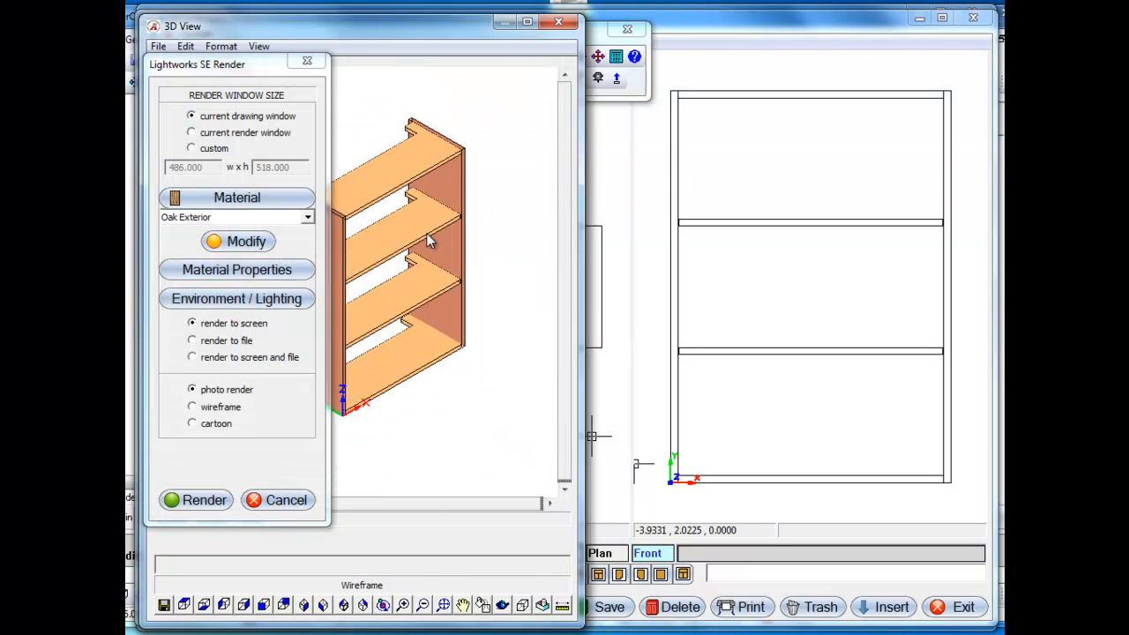
left_click(194, 500)
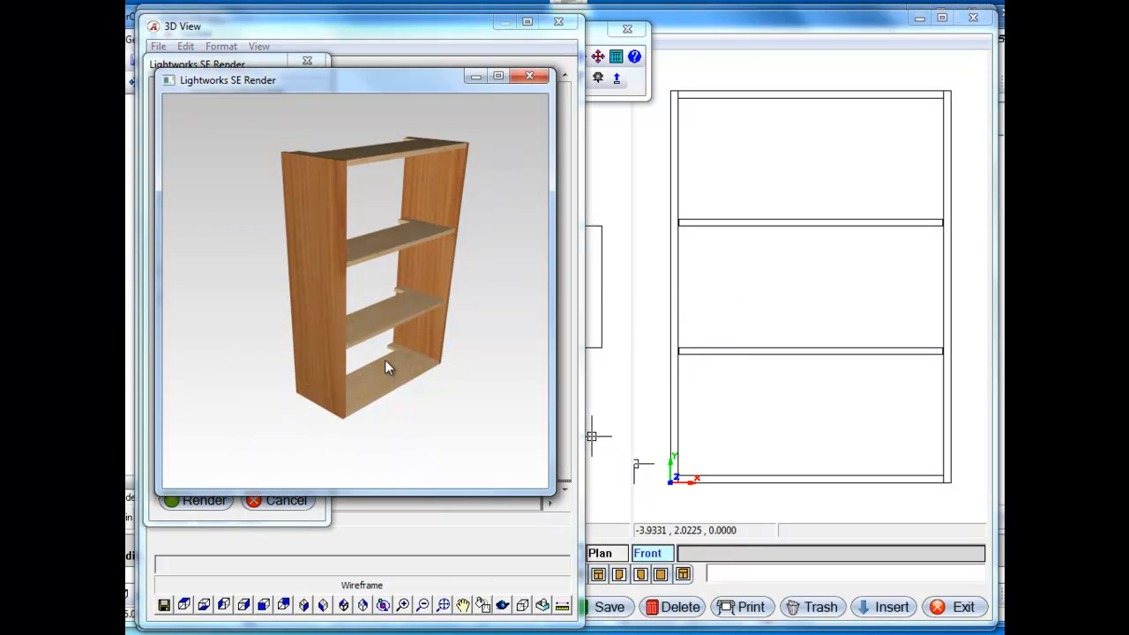
mouse_move(359, 144)
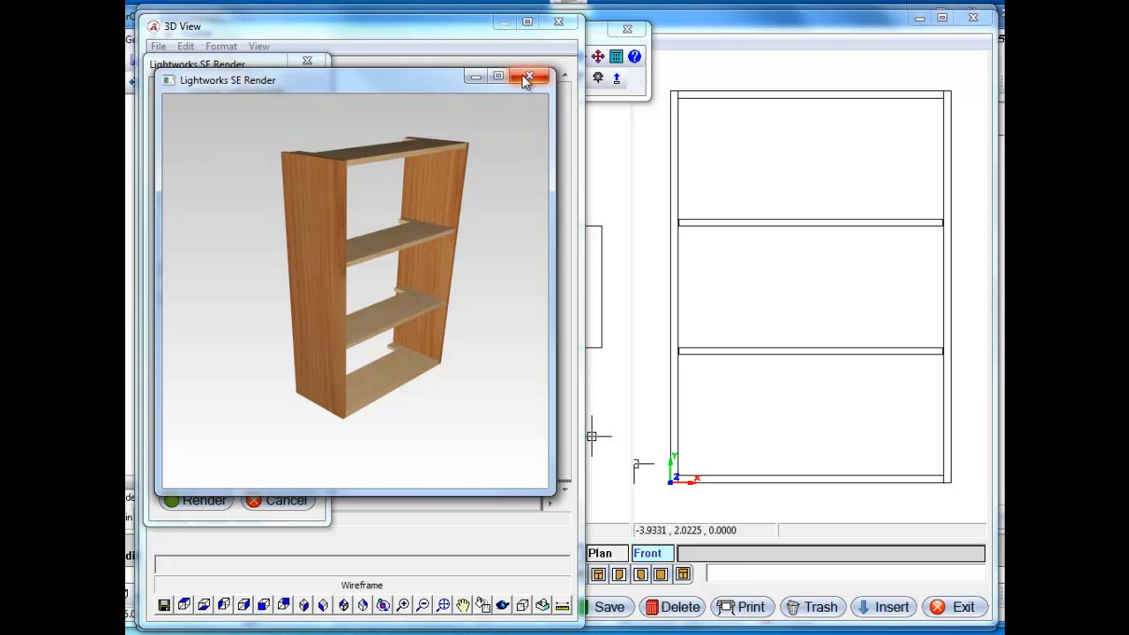
Close the rendered image, the render settings and the 3D view.
left_click(531, 78)
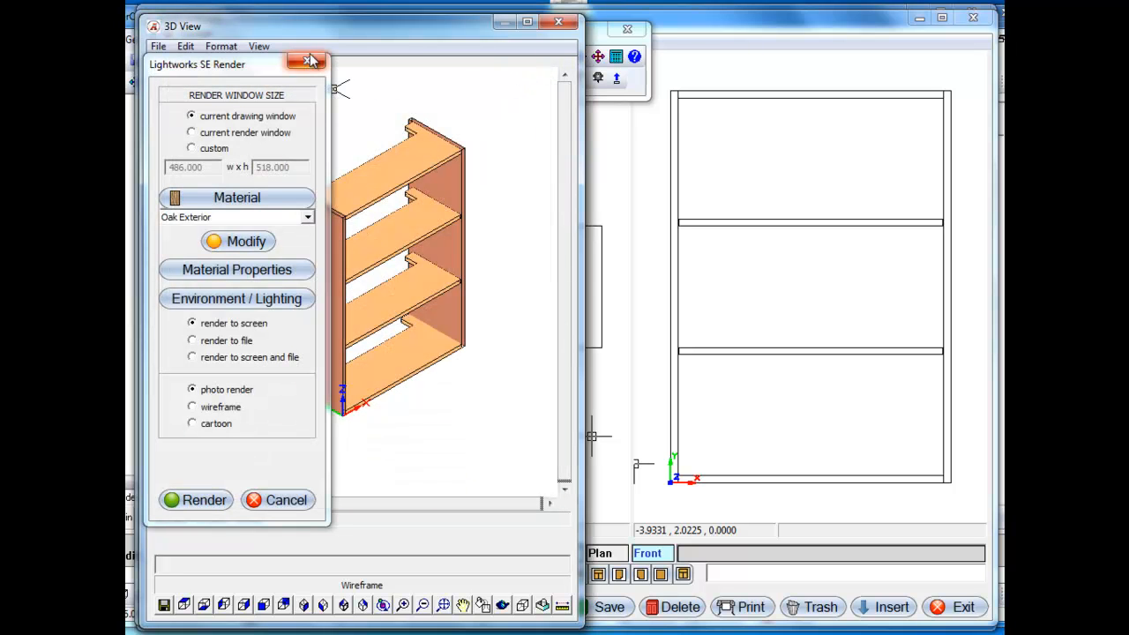
left_click(307, 60)
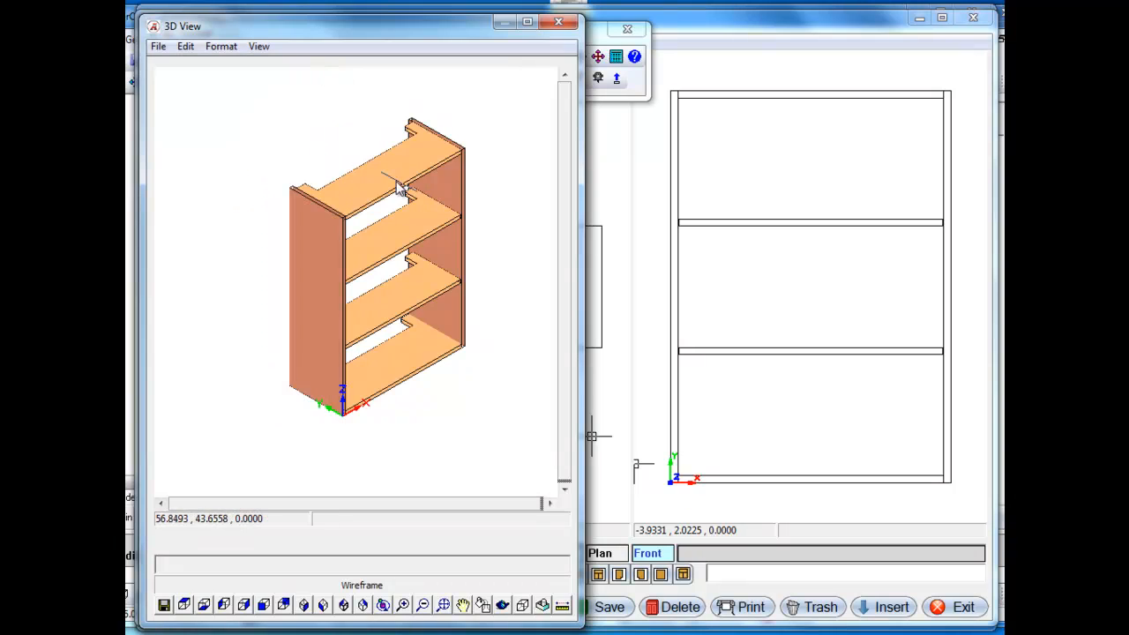
mouse_move(556, 62)
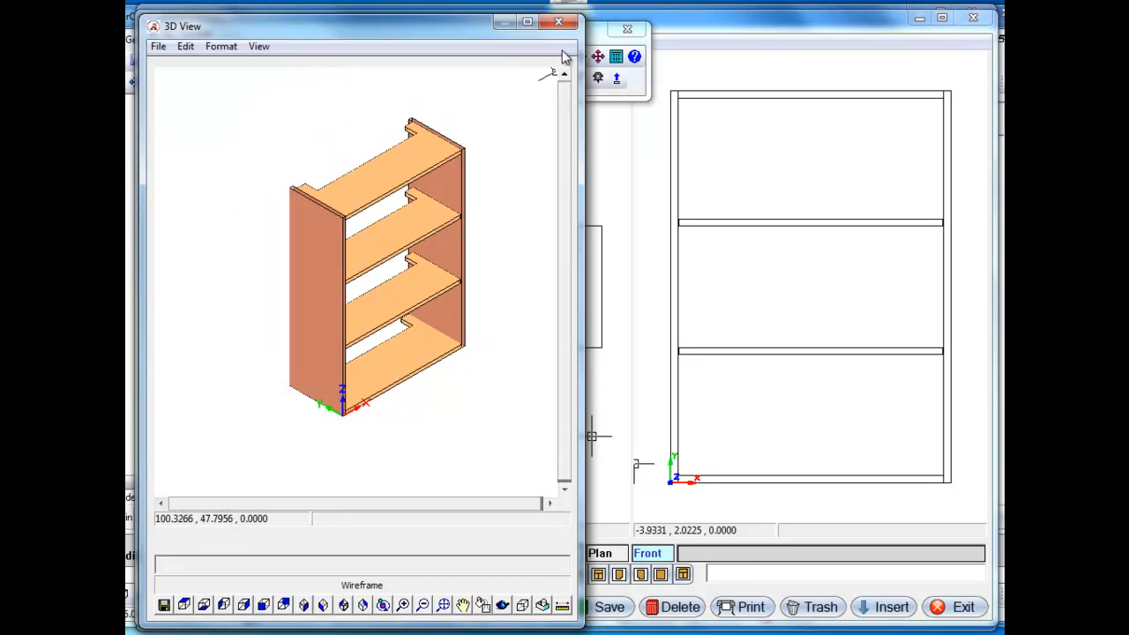
left_click(555, 22)
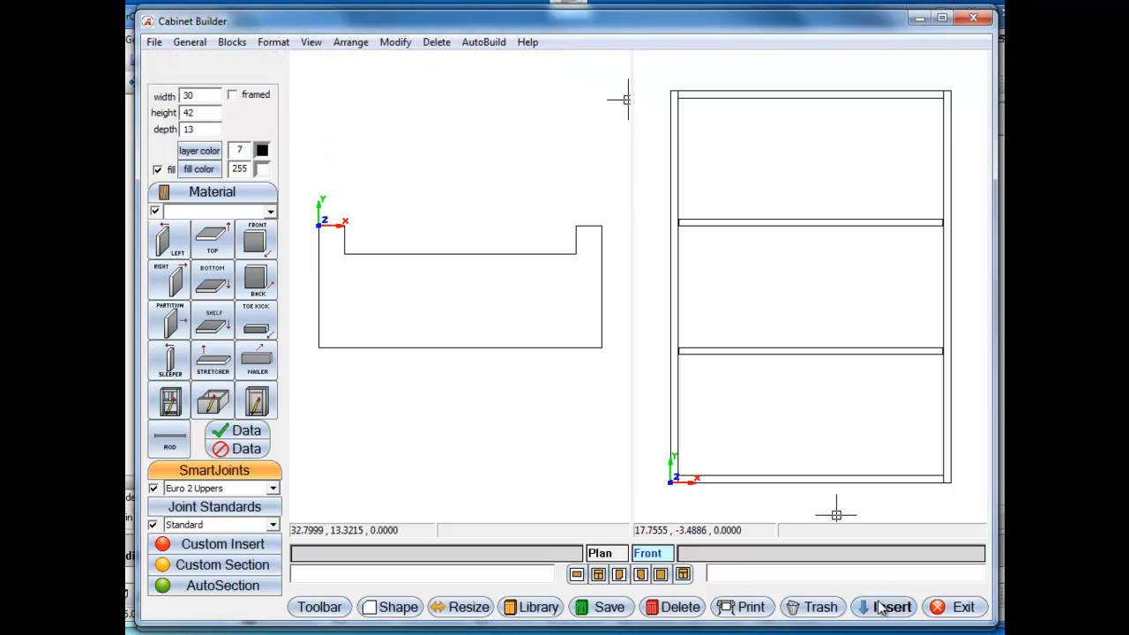
Insert the 30-inch W2D upper cabinet against the wall in the AutoCabinets plan.
left_click(889, 605)
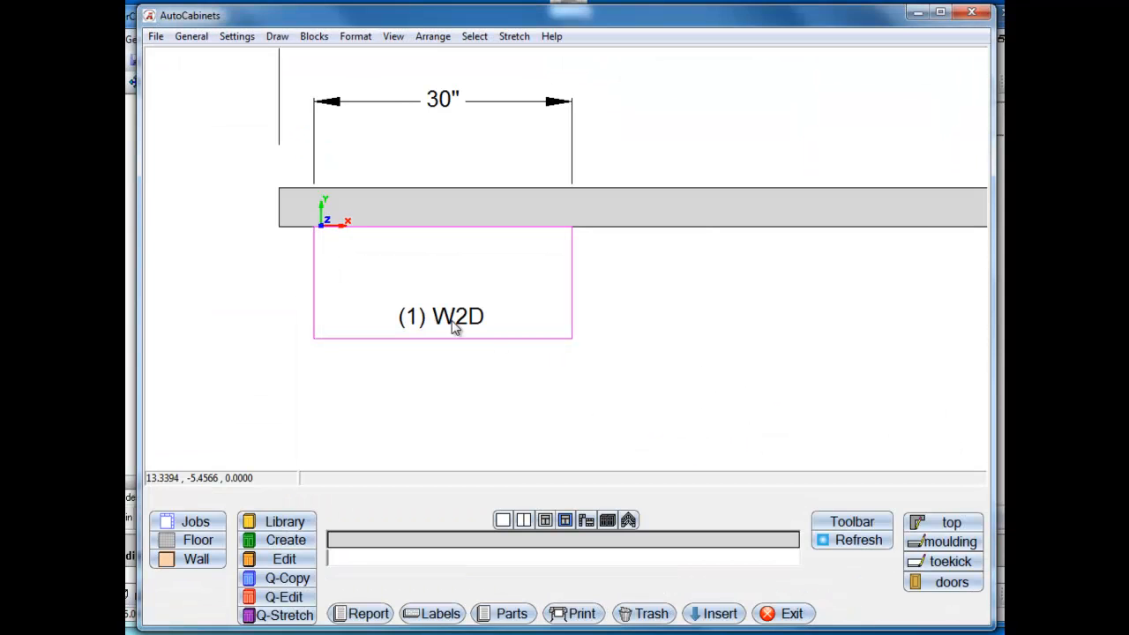
double_click(441, 316)
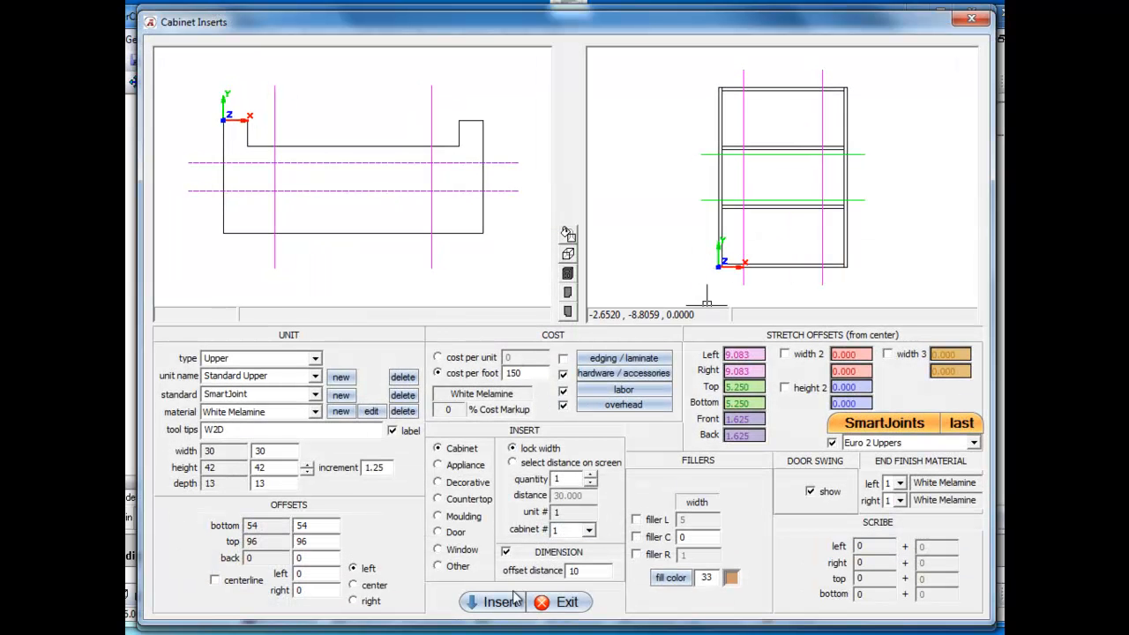
left_click(491, 601)
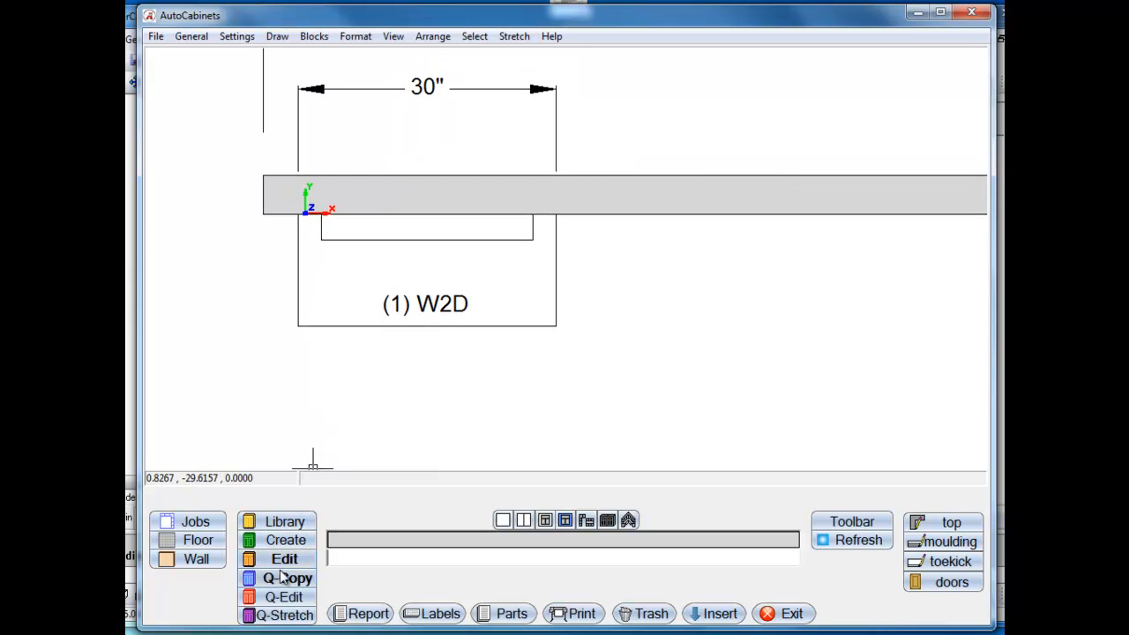
Q-Copy the W2D cabinet at 36 inches, snap it to the original's right, close 3D View.
left_click(284, 577)
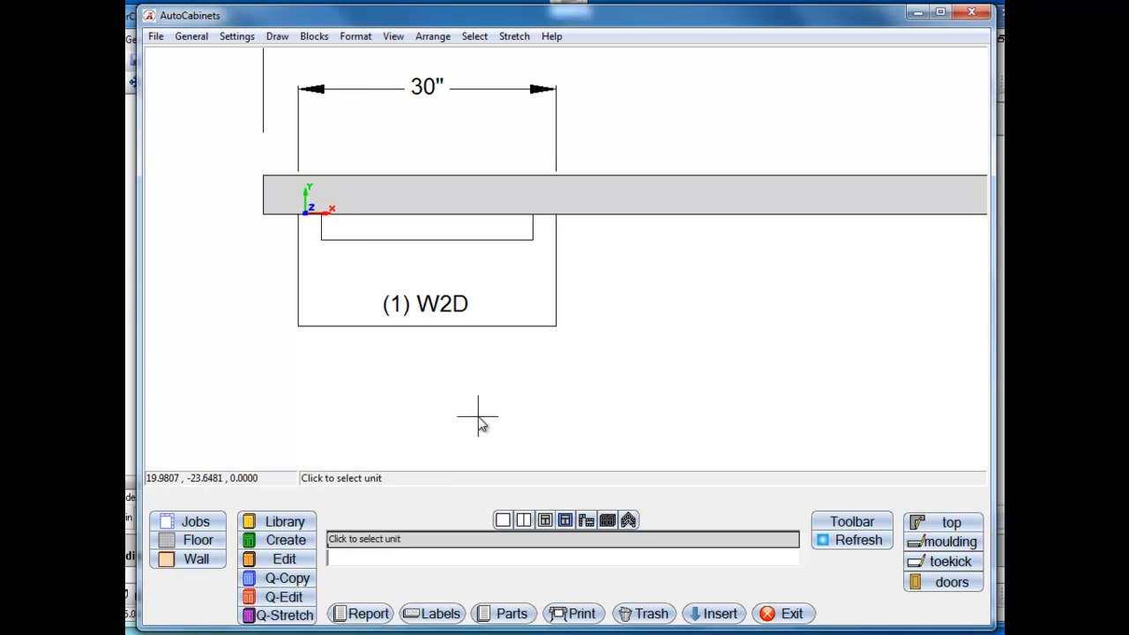
left_click(668, 199)
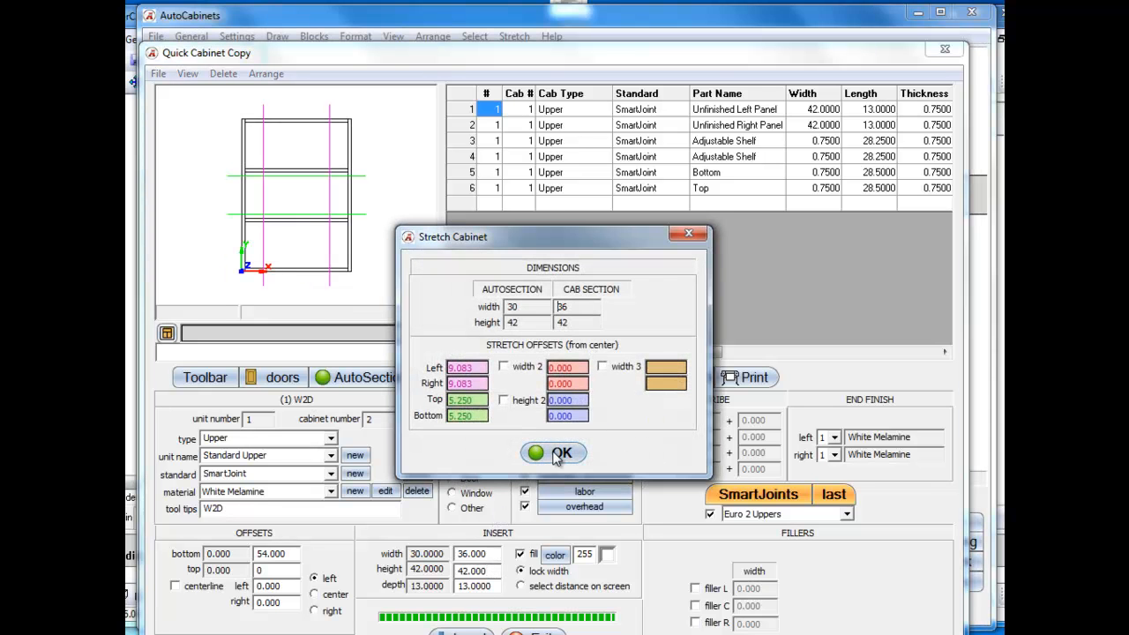
left_click(554, 452)
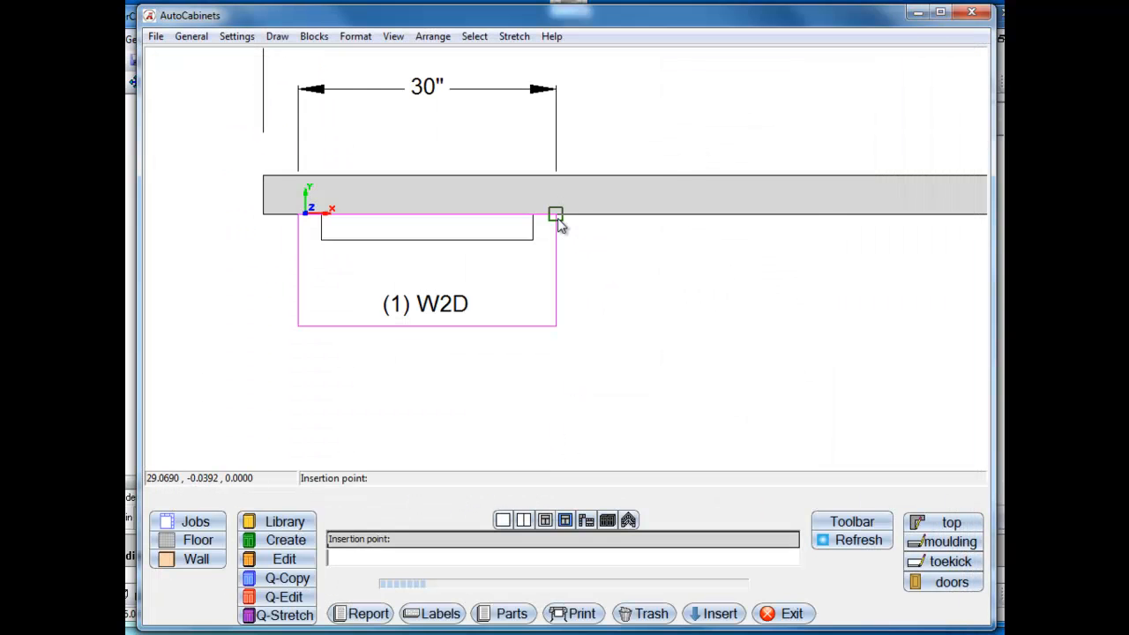
left_click(554, 214)
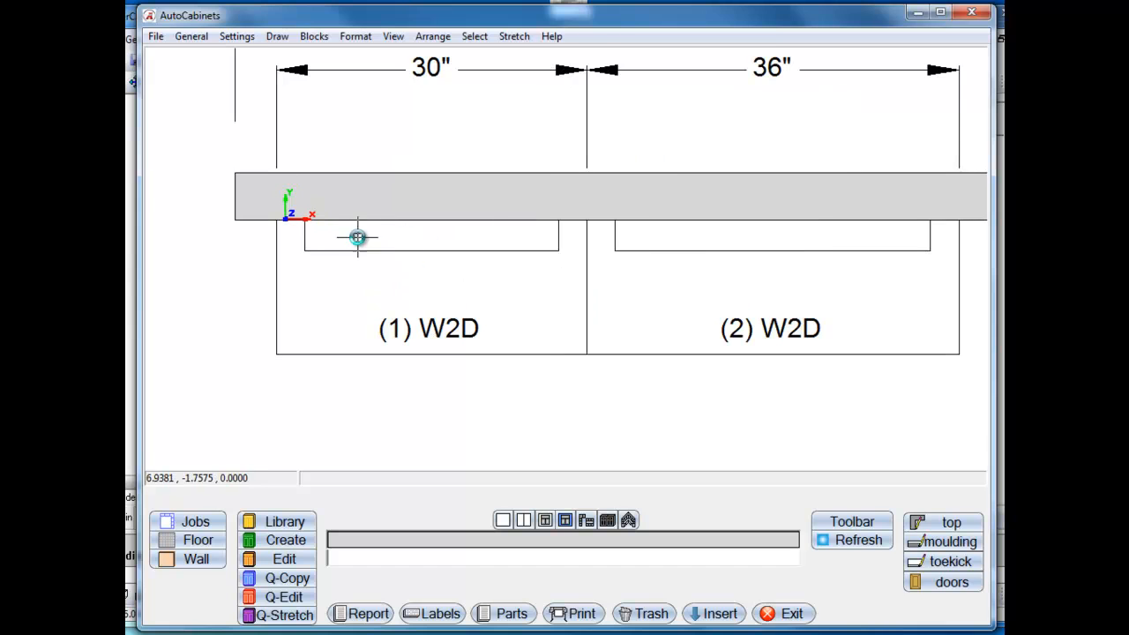
mouse_move(651, 251)
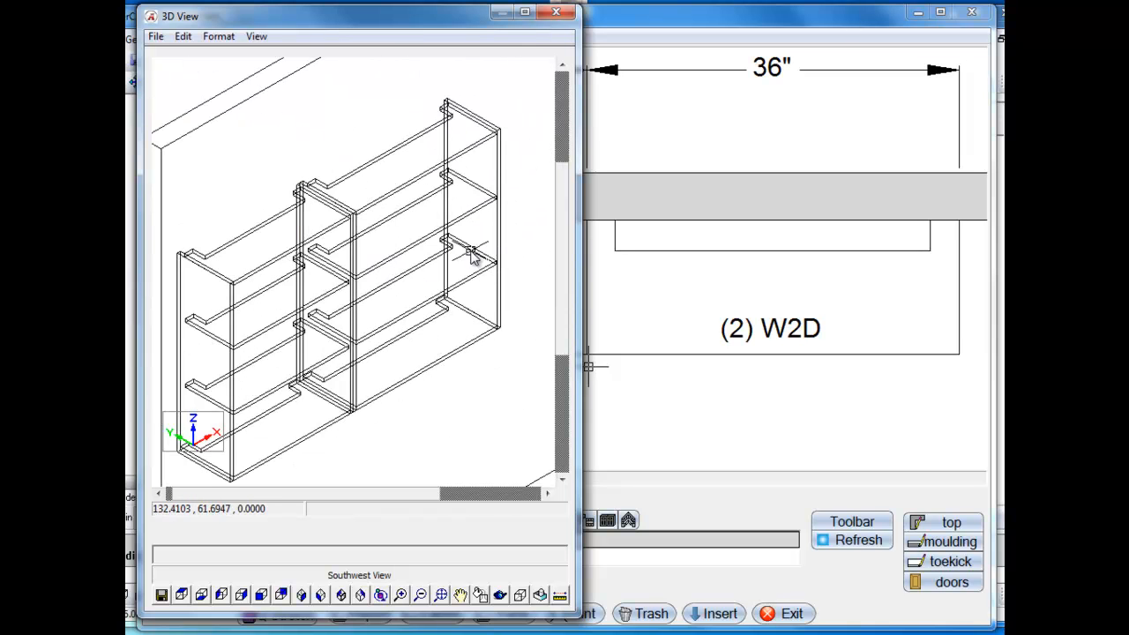
left_click(552, 13)
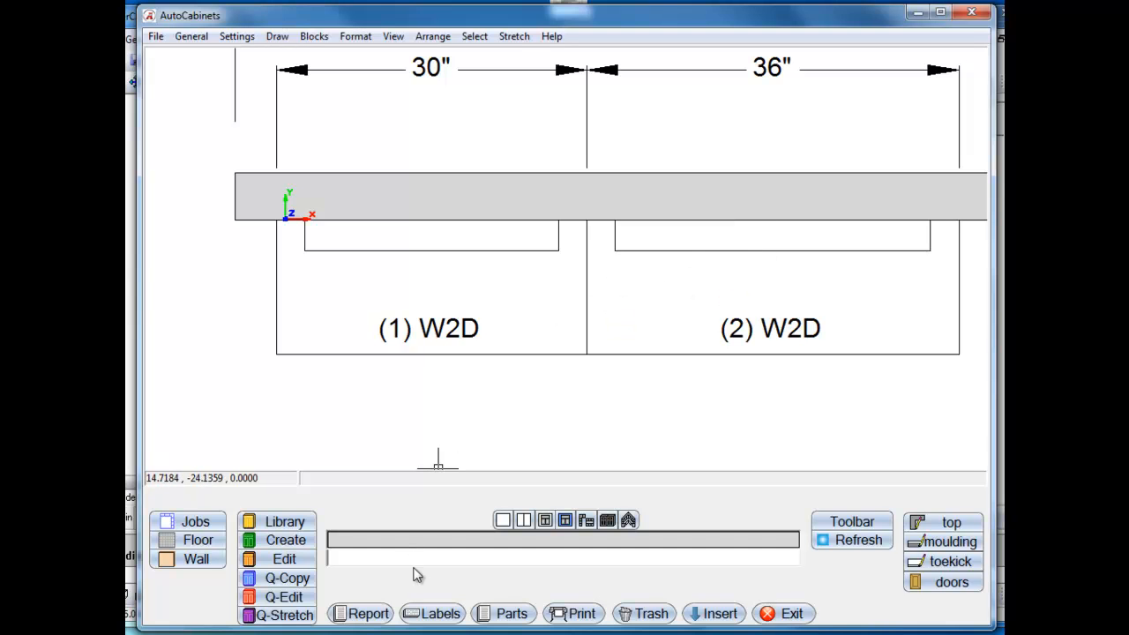
Export the cabinets' parts list to DXF with Rotate and Nest parts enabled.
left_click(502, 614)
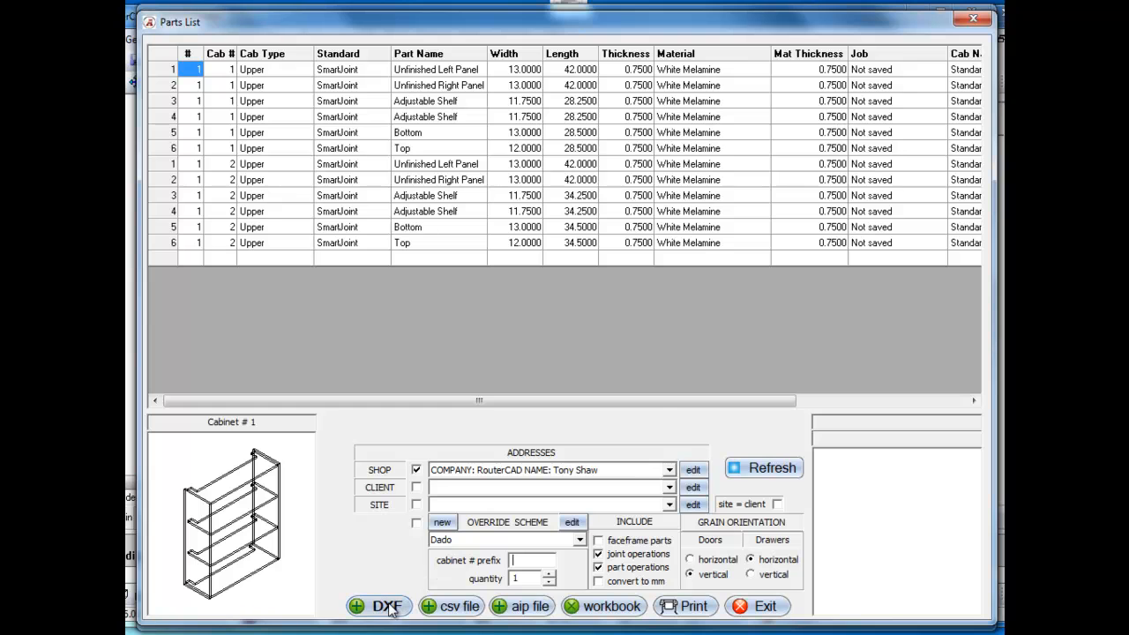
left_click(380, 605)
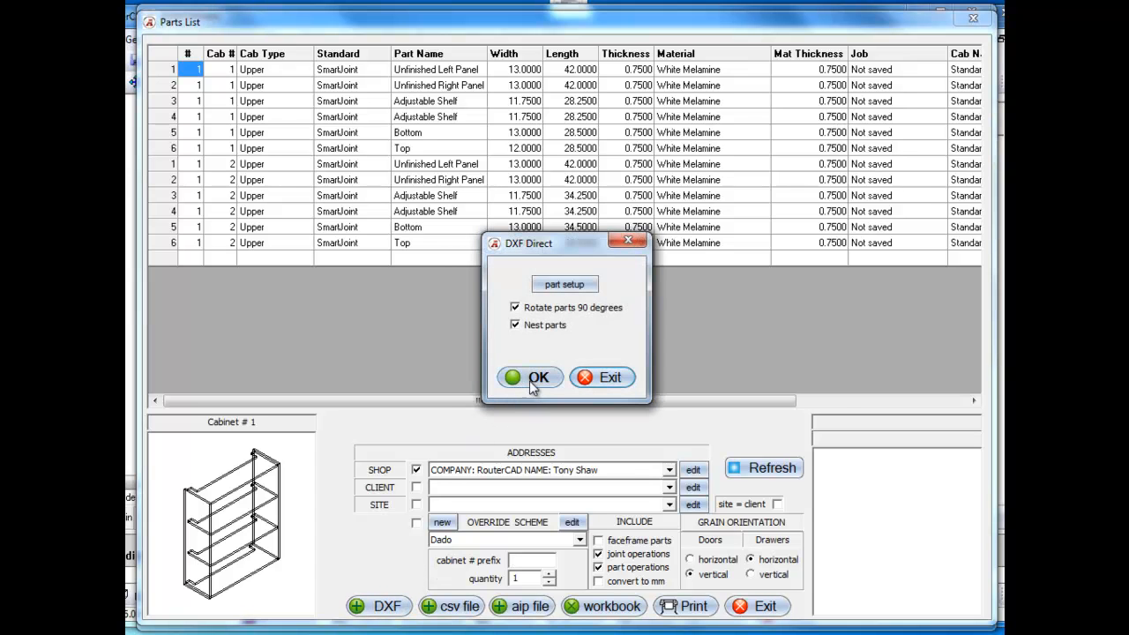
left_click(530, 377)
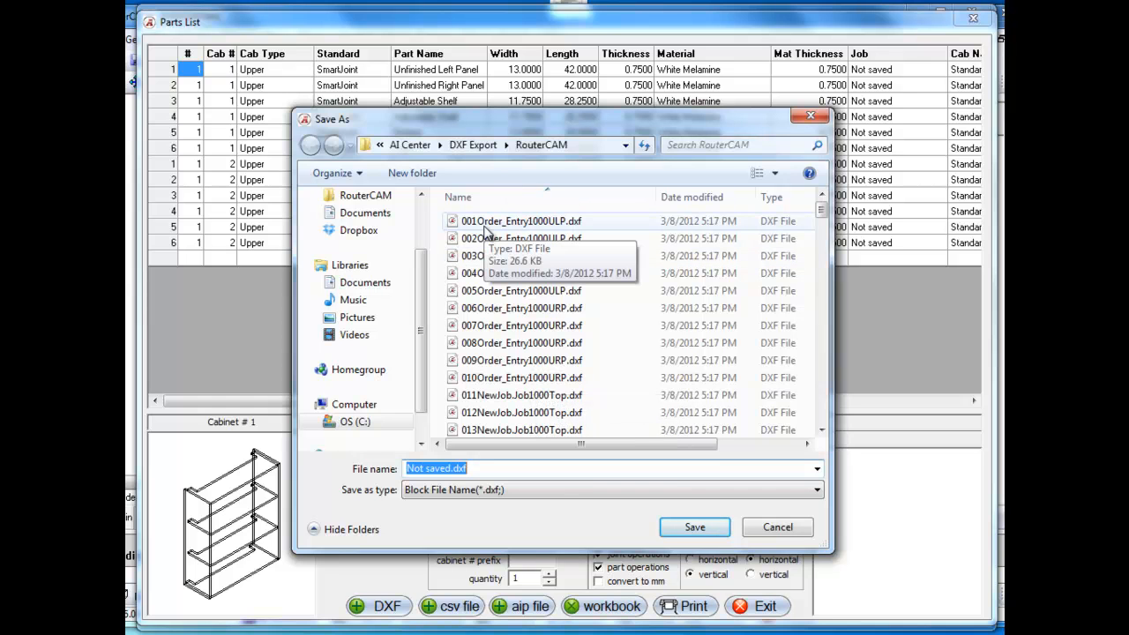
Save the DXF file as NEWSHapeCabs.
type("NEW")
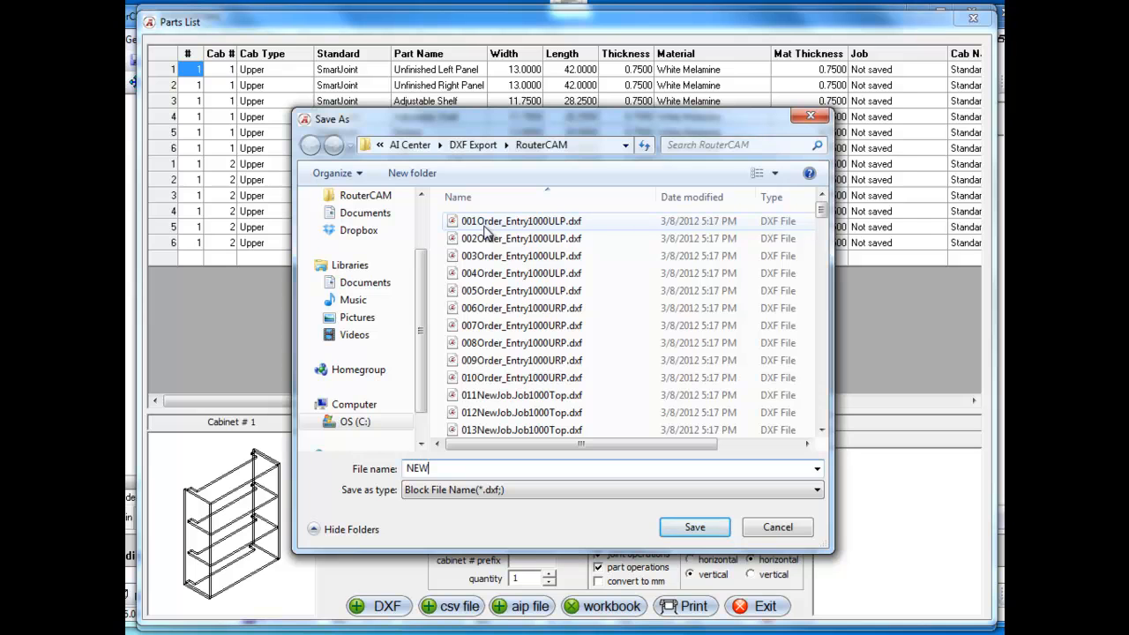
type("SH")
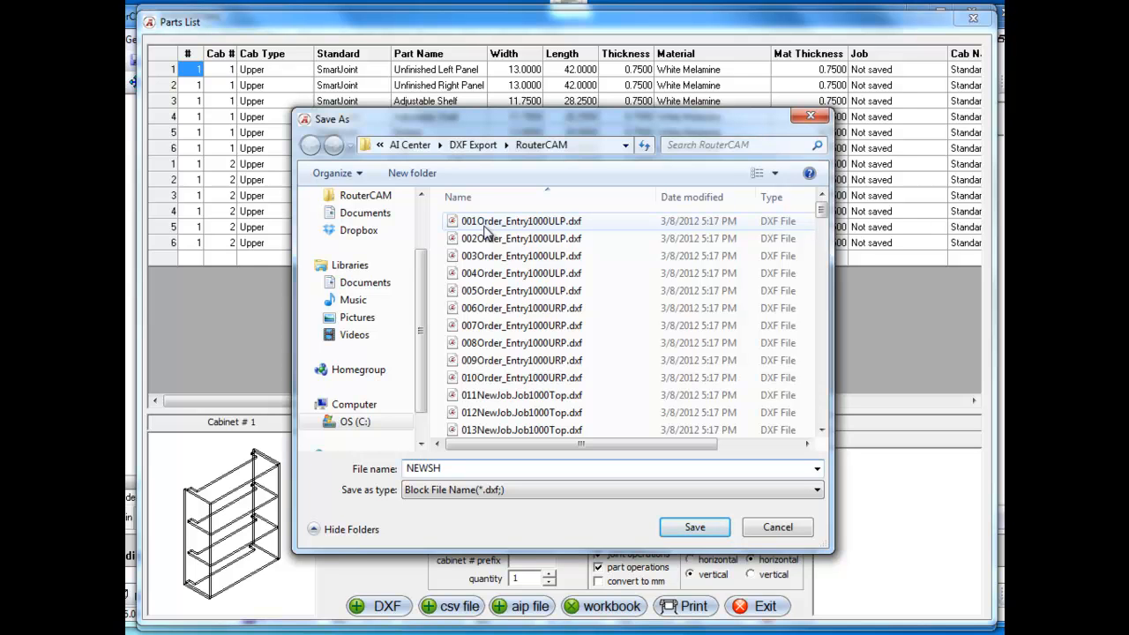
type("Ape")
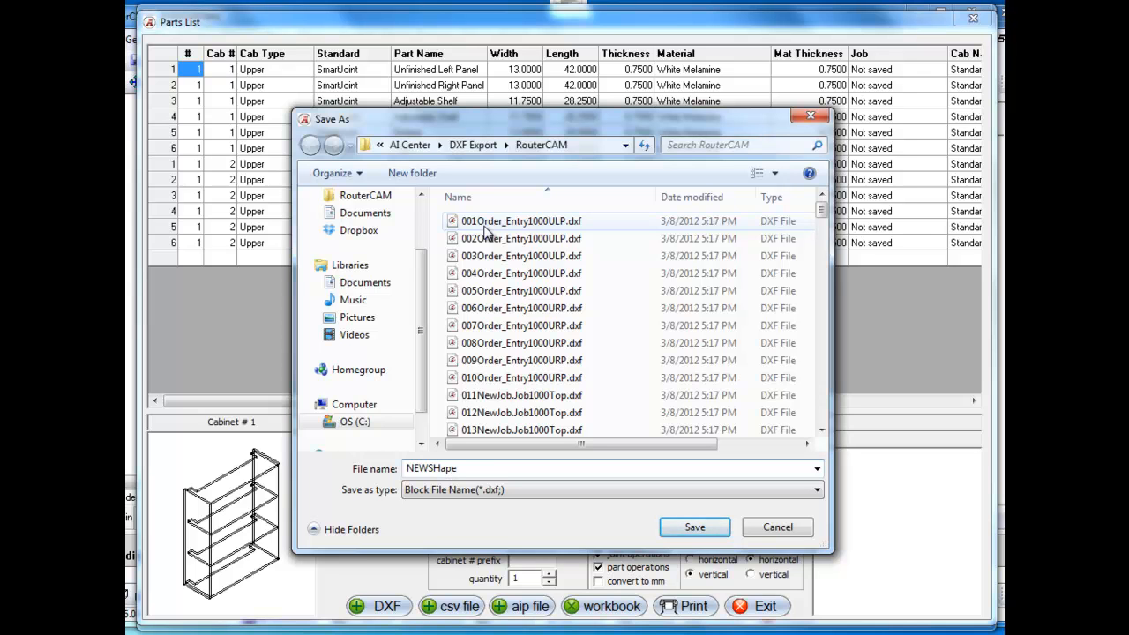
type("Cabs")
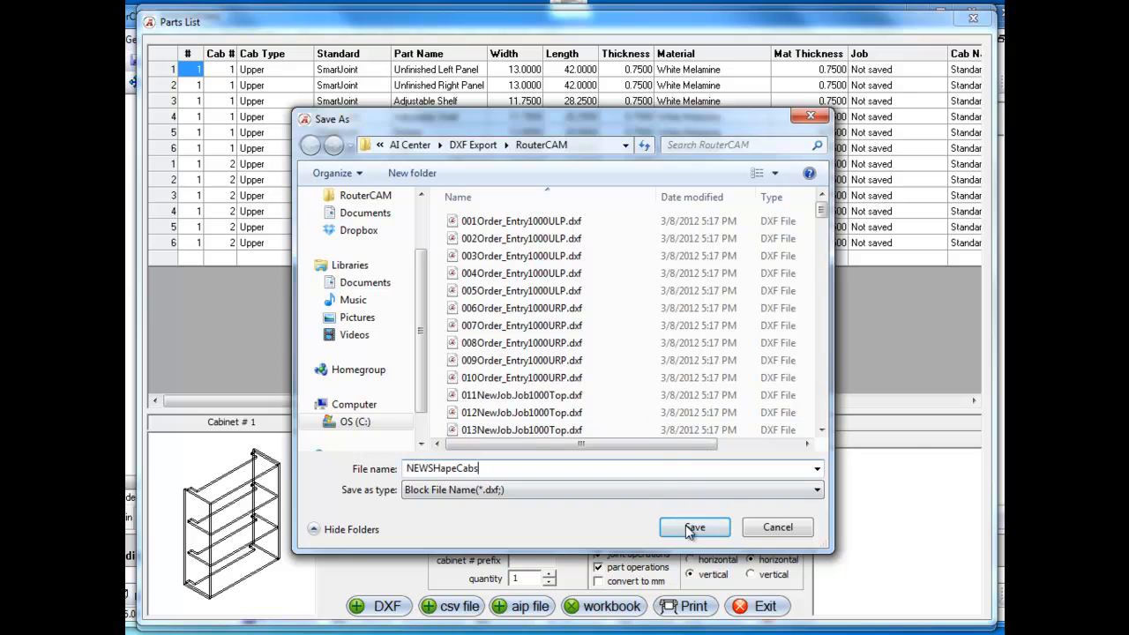
left_click(694, 526)
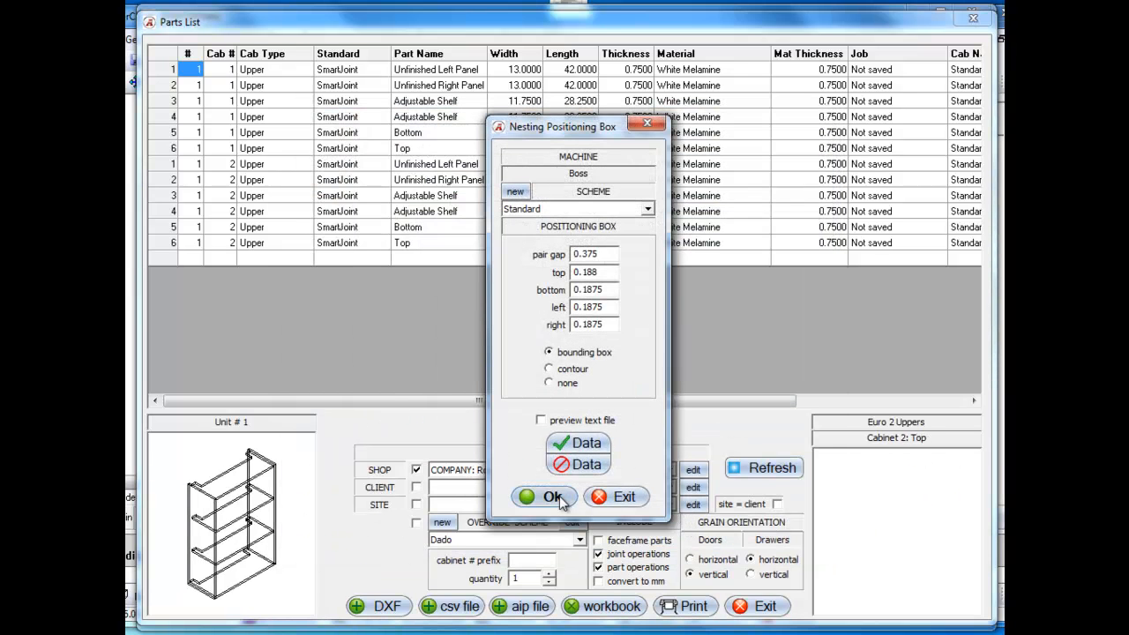
Nest all parts onto two 49 × 97 White Melamine sheets and send them to QuickCode.
left_click(544, 497)
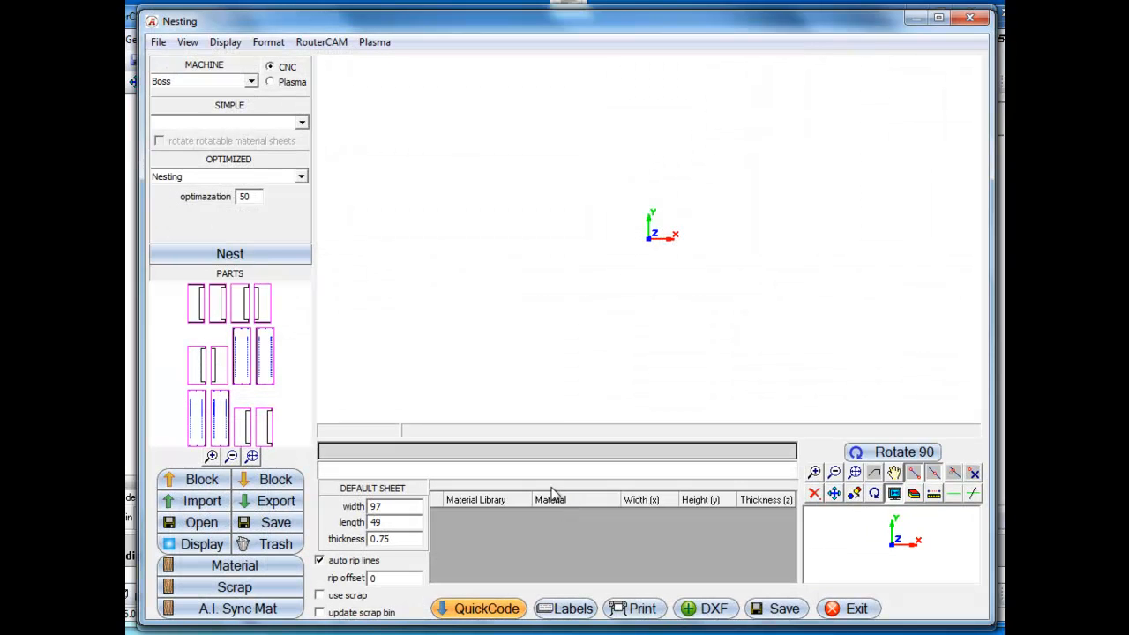
left_click(229, 254)
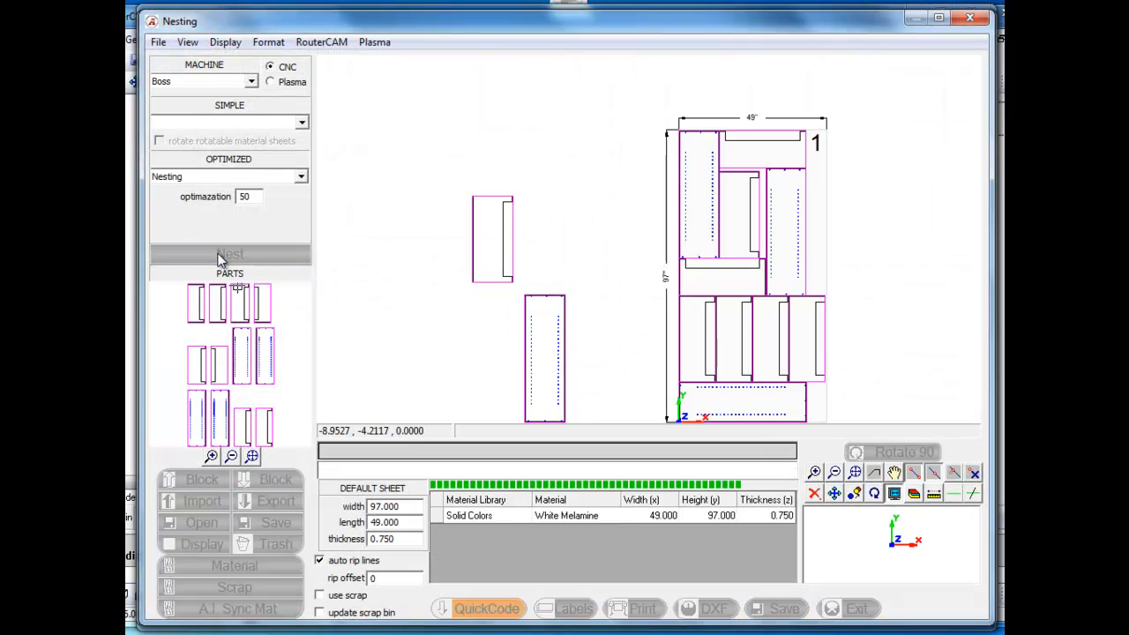
left_click(229, 253)
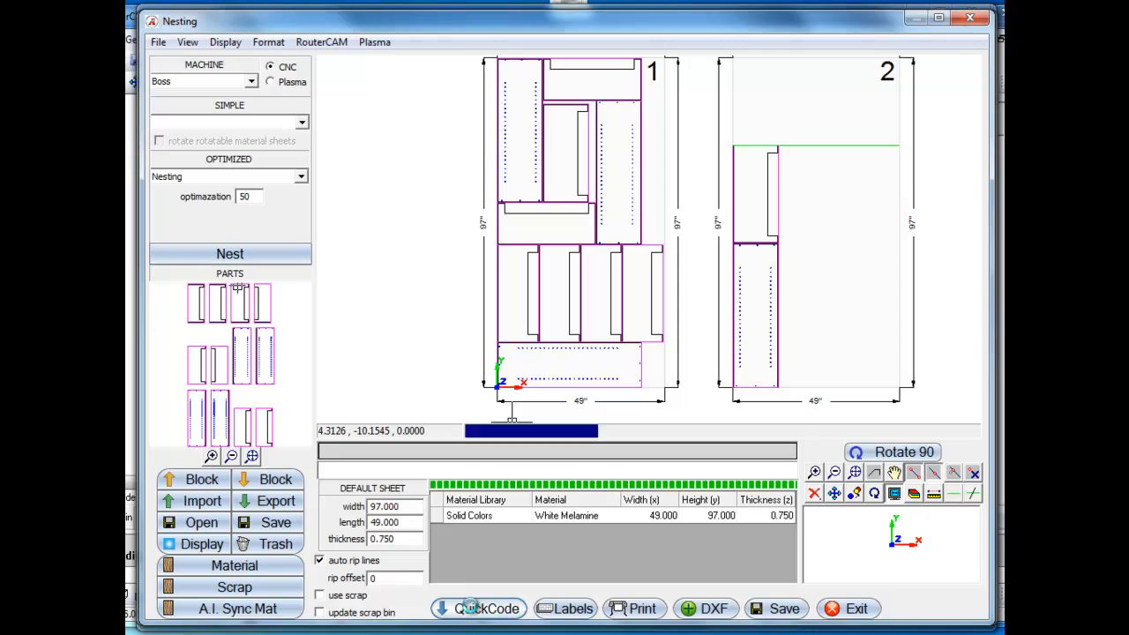
left_click(479, 608)
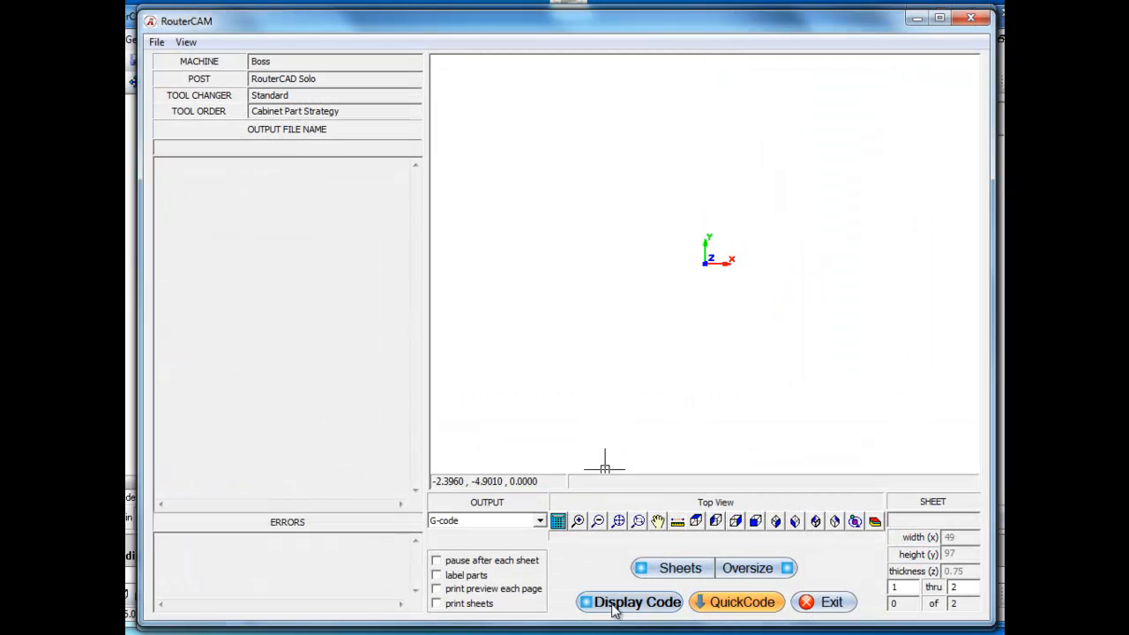
Display the G-code for the nested sheets with 'pause after each sheet' enabled.
left_click(629, 601)
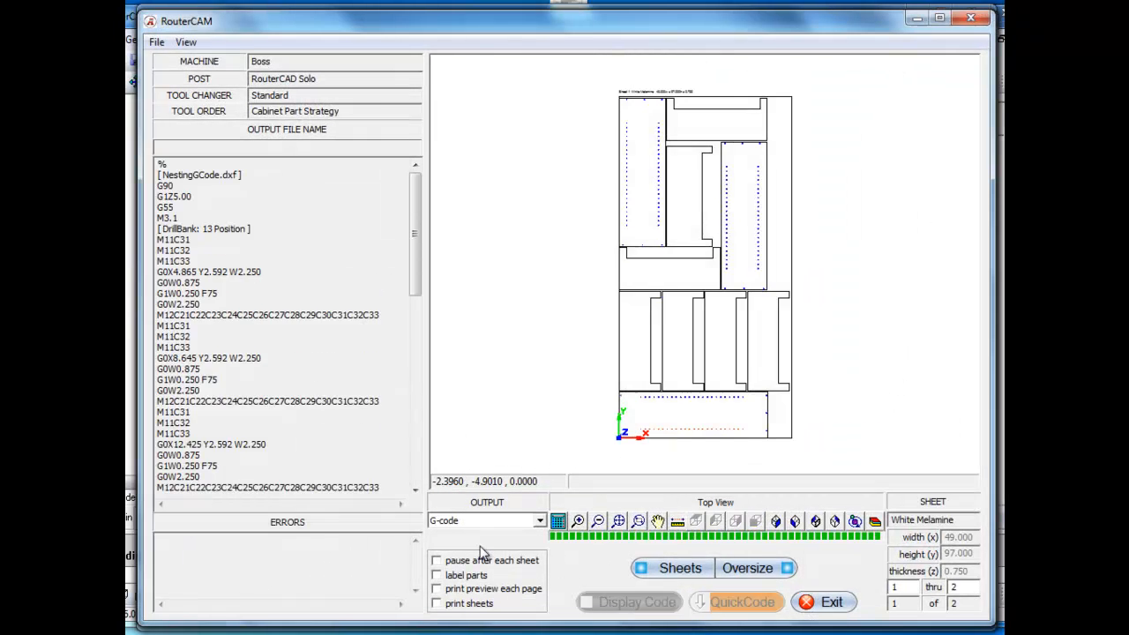
left_click(436, 560)
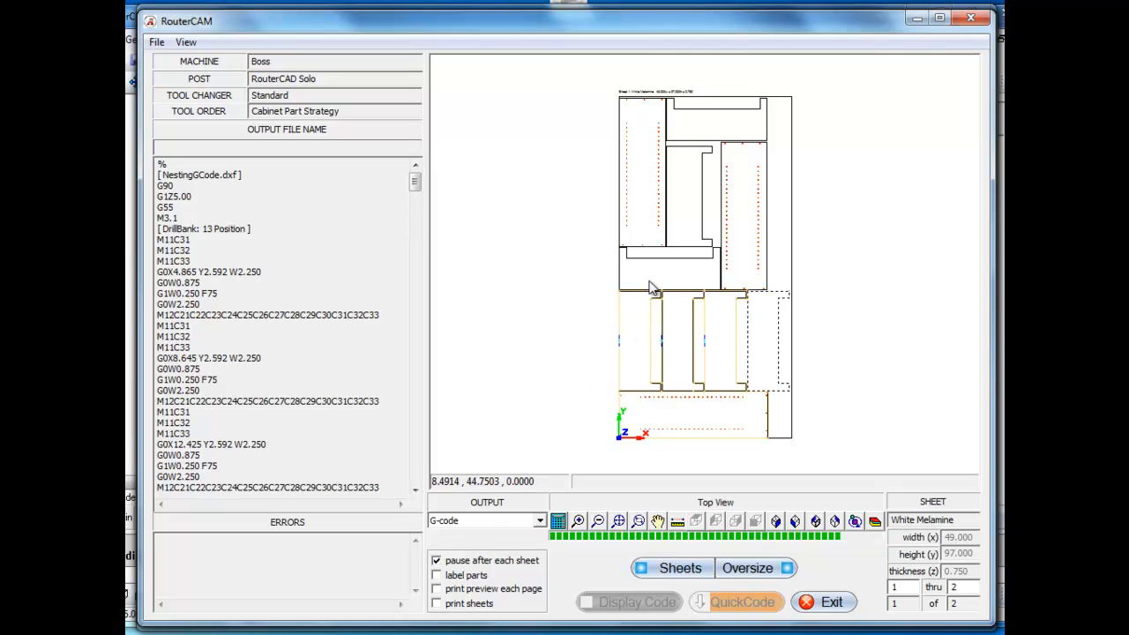